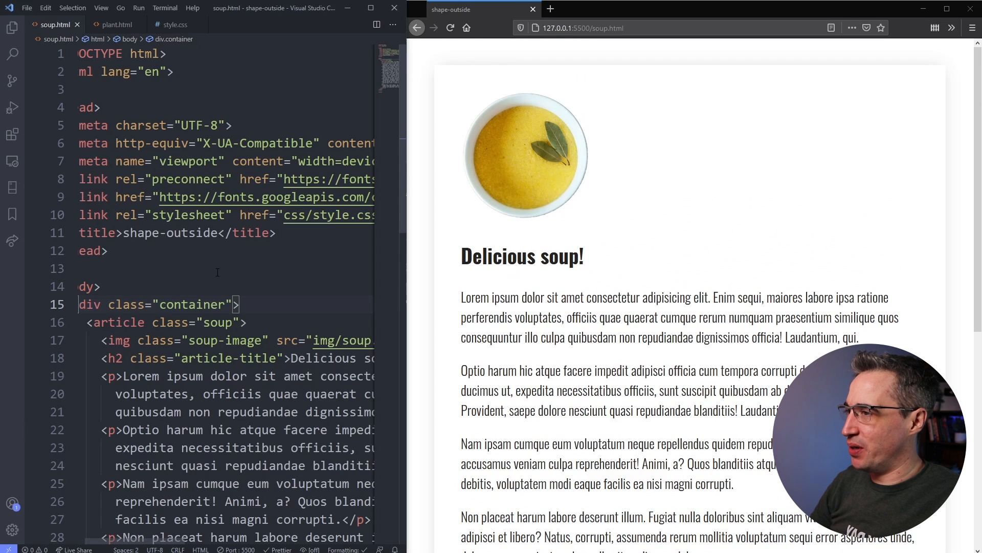
# Jump from the soup-image class in soup.html to its .soup-image rule in style.css.
pyautogui.click(102, 250)
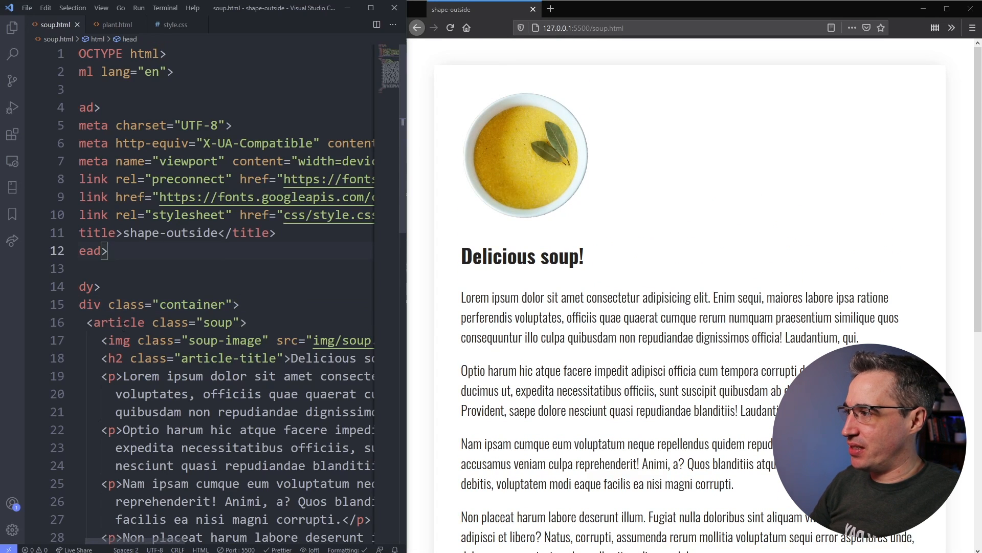
pyautogui.click(250, 341)
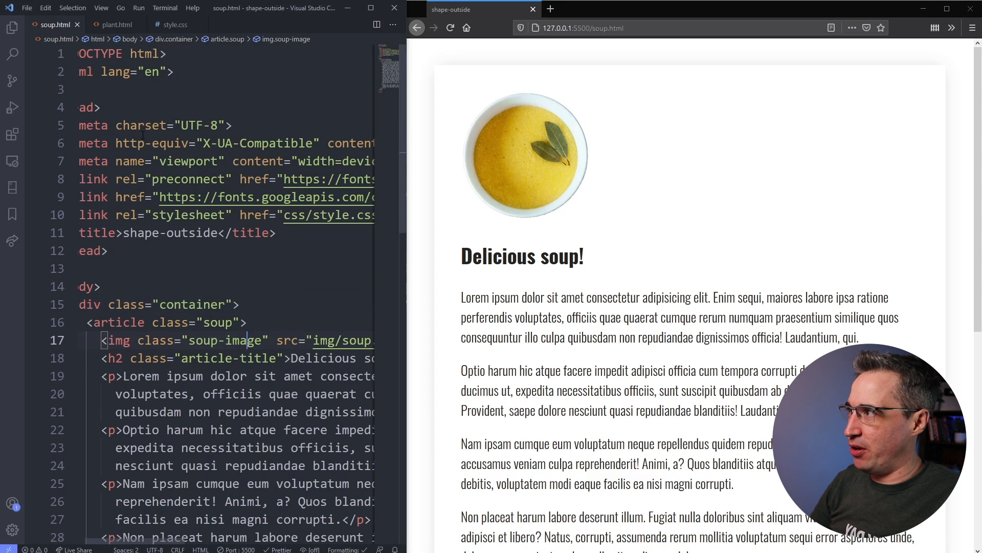
pyautogui.click(176, 25)
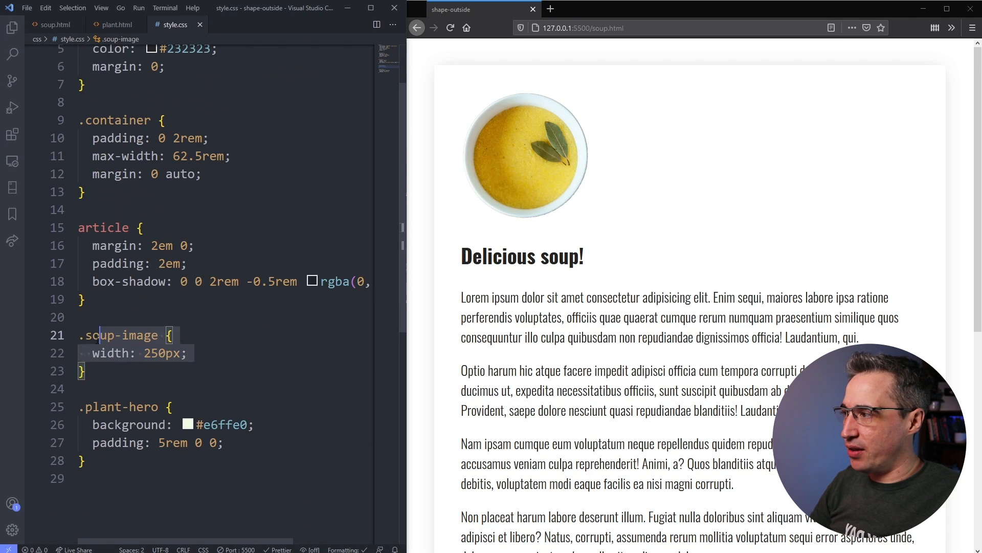
# Add float: left to the .soup-image rule after its width.
pyautogui.click(189, 353)
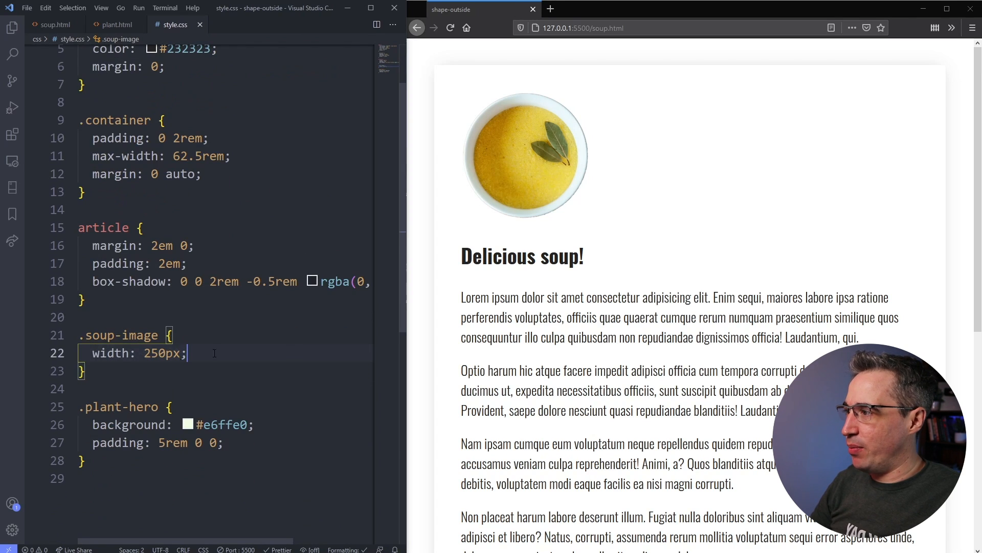
pyautogui.doubleClick(162, 353)
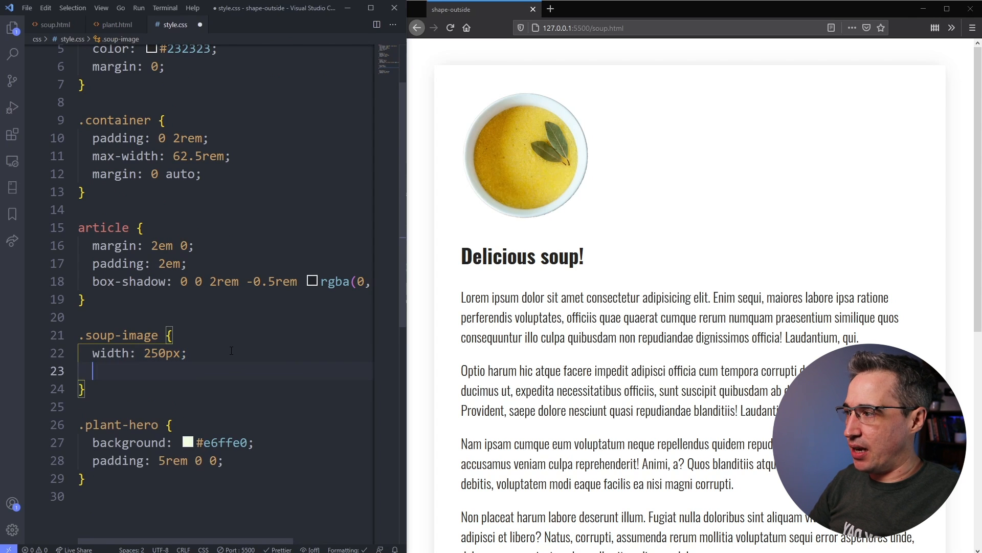
pyautogui.write('flat')
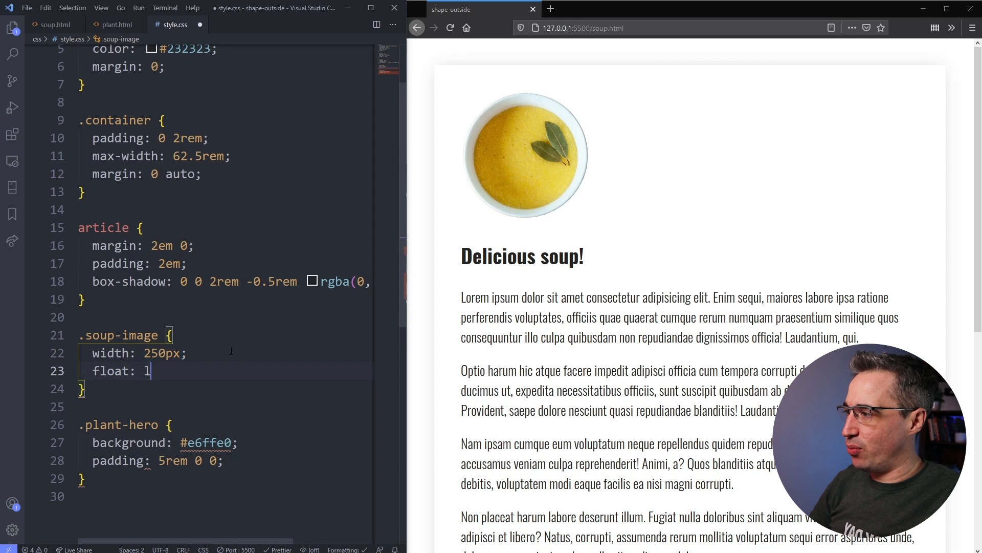
pyautogui.write('eft;')
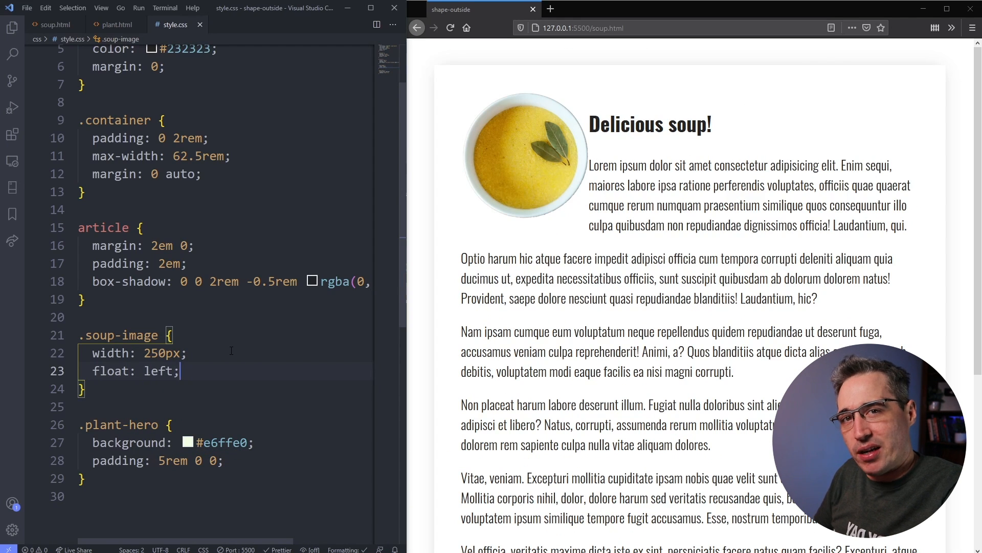
pyautogui.moveTo(472, 189)
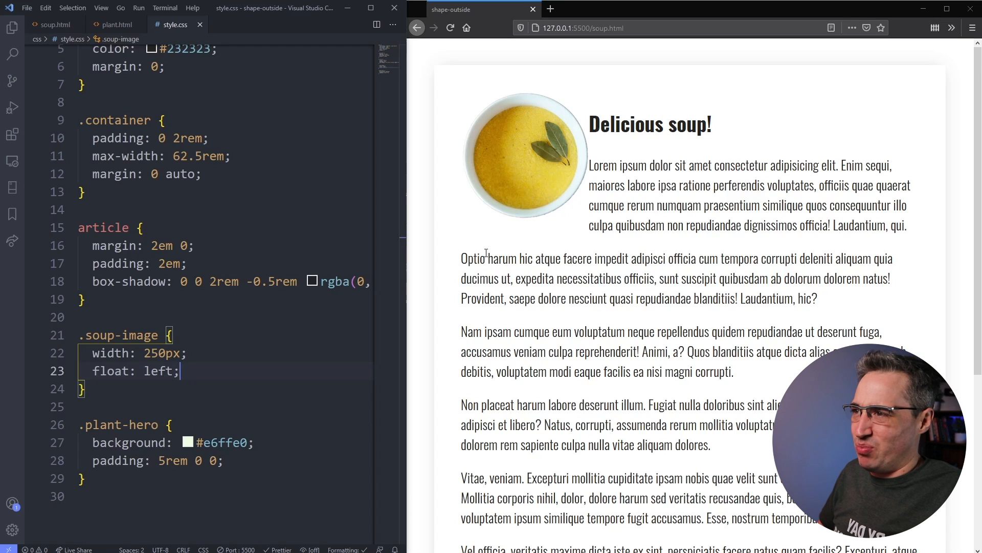
pyautogui.moveTo(532, 221)
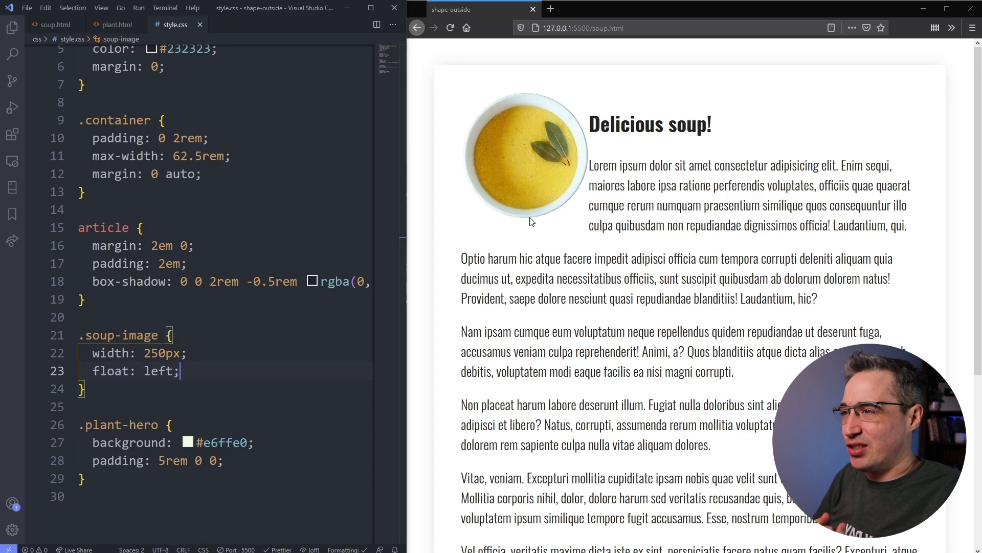
pyautogui.moveTo(571, 217)
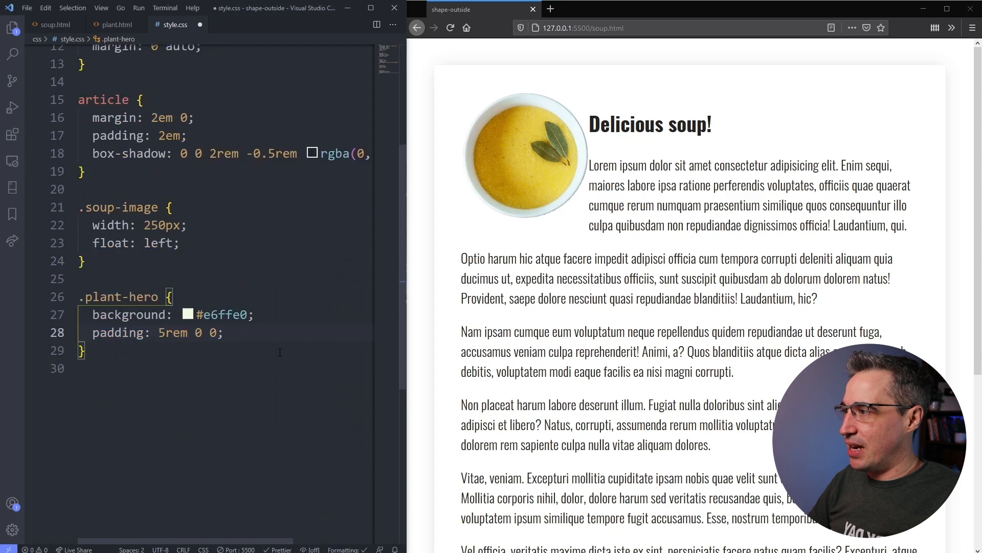
# Try margin-right: 3rem on the soup image and check the wrapping in the browser.
pyautogui.write('margin-right:')
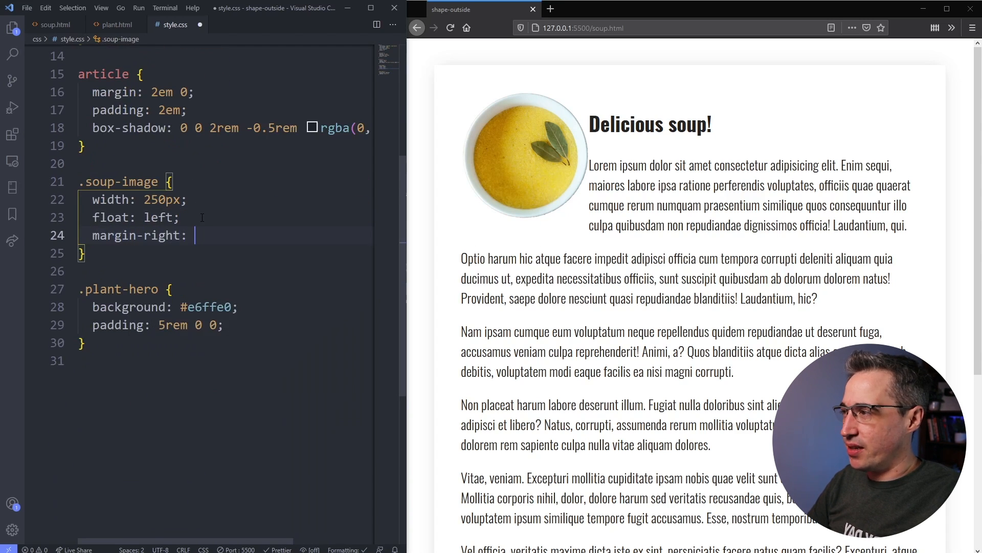
pyautogui.write('3rem;')
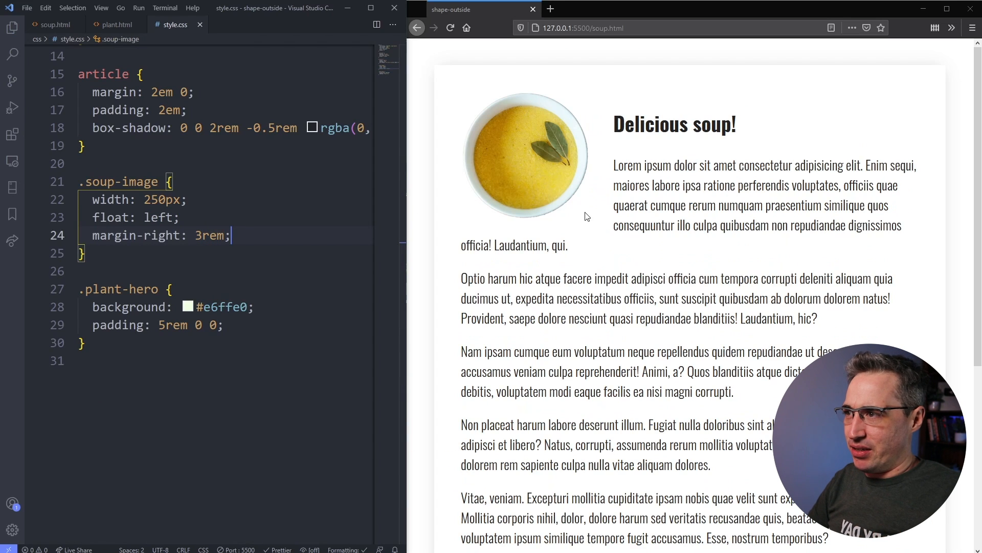
pyautogui.doubleClick(520, 246)
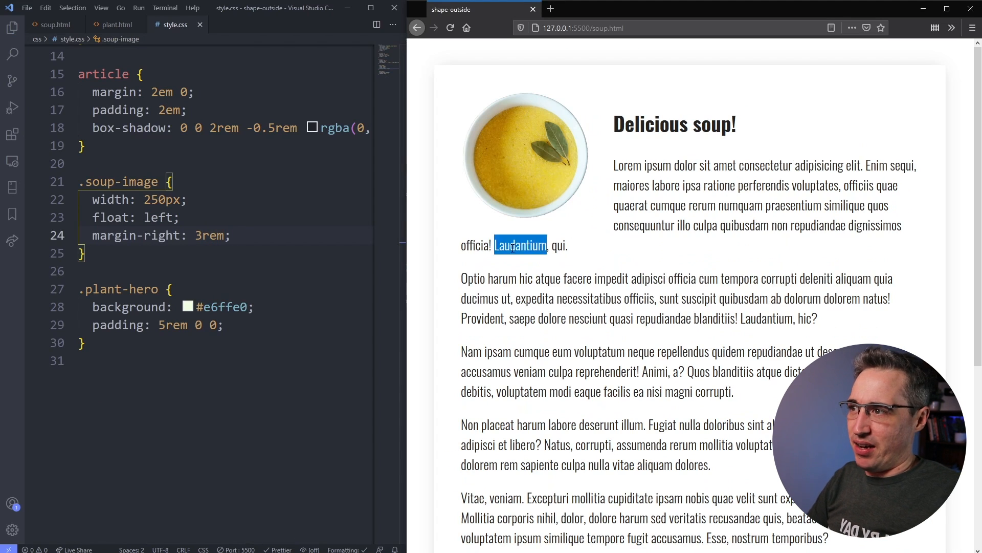
pyautogui.click(653, 258)
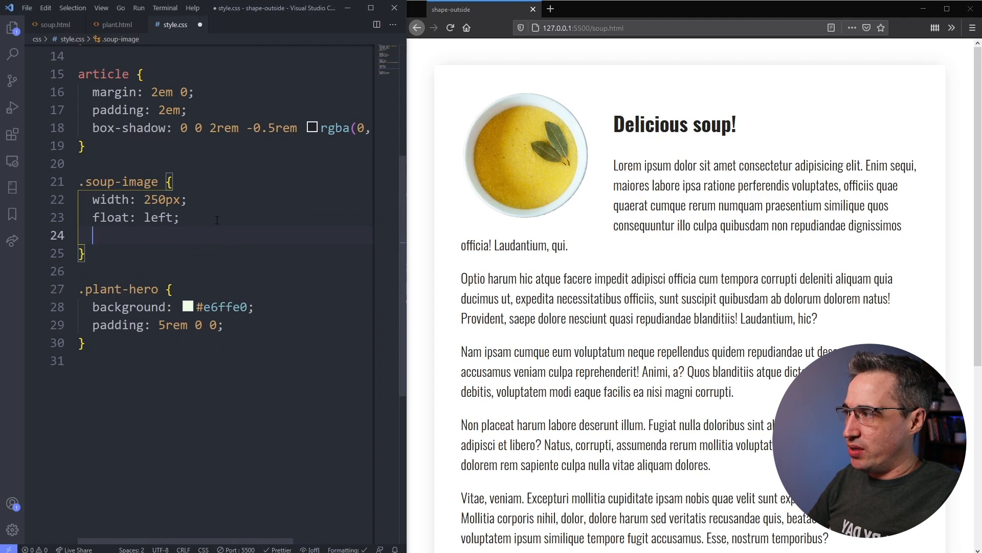
# Give .soup-image shape-outside: circle(50%) so text follows the bowl's outline.
pyautogui.write('shape-outside: ;')
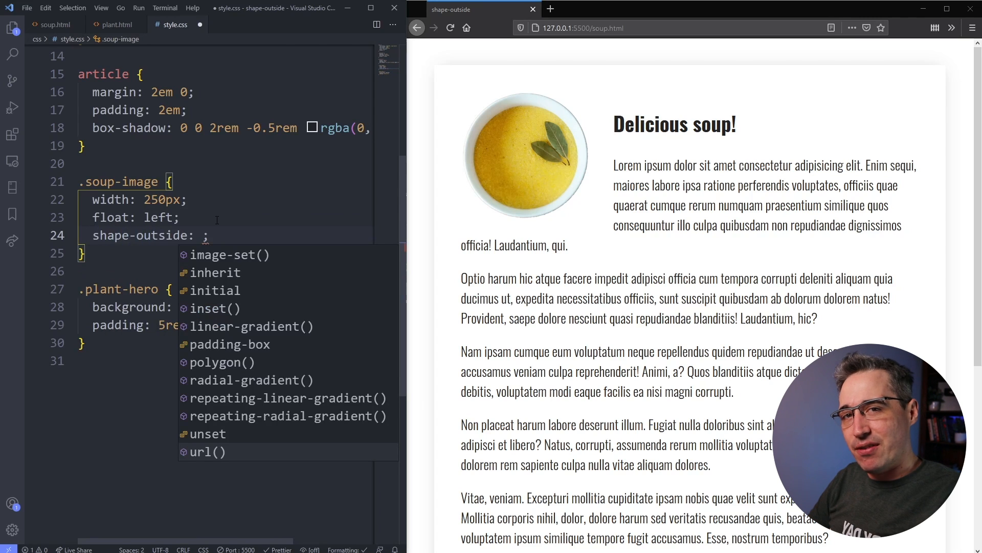
pyautogui.write('cir')
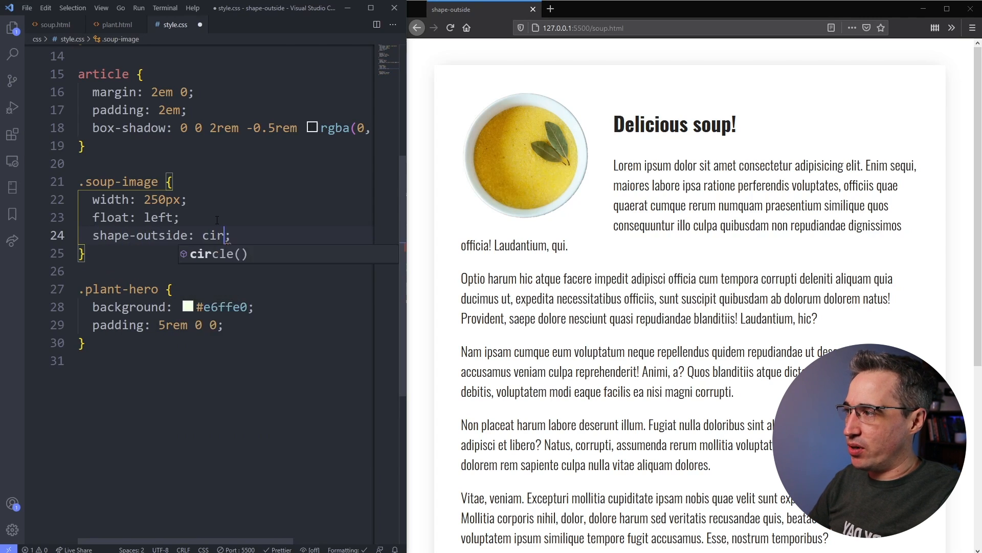
pyautogui.press('Tab')
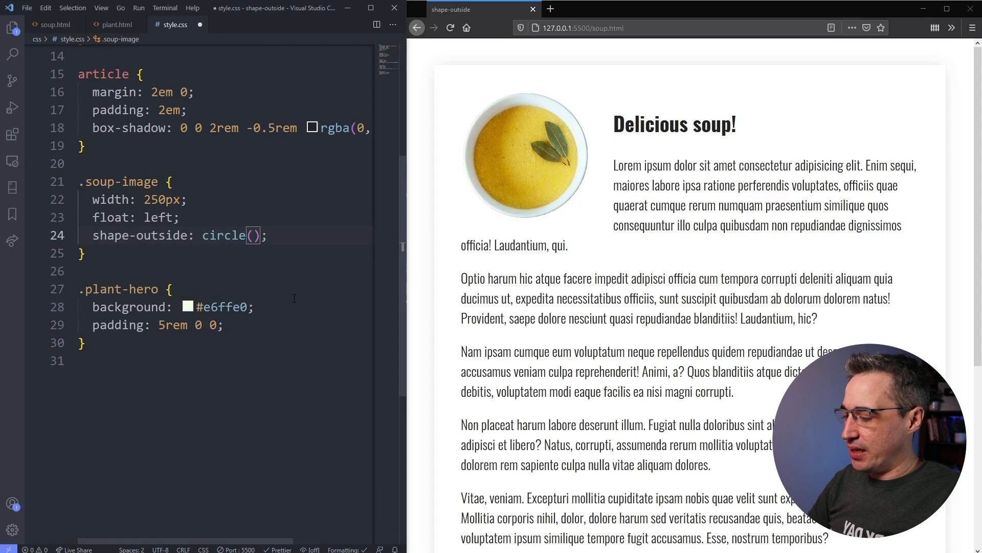
pyautogui.write('50%')
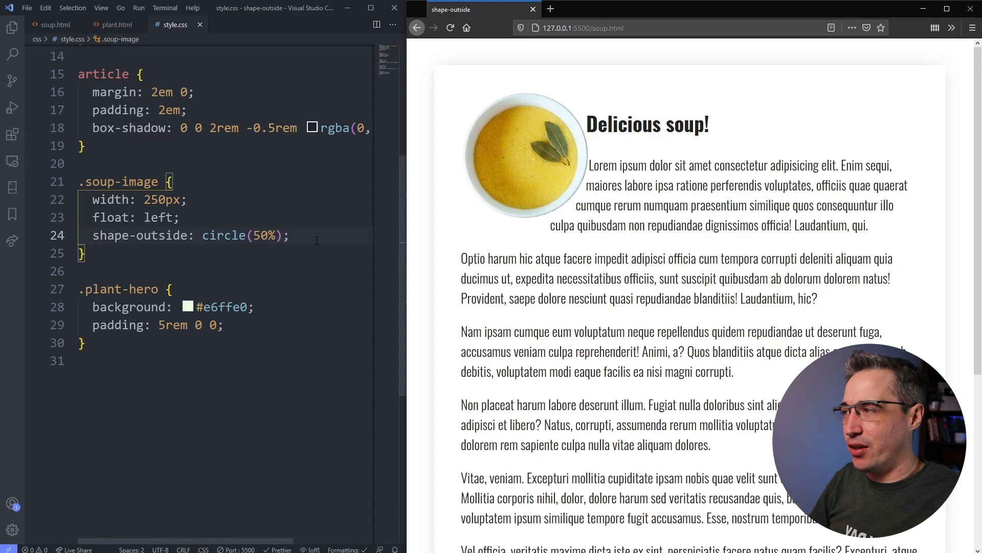
# Add shape-margin: 1rem to .soup-image and save the stylesheet.
pyautogui.write('shap')
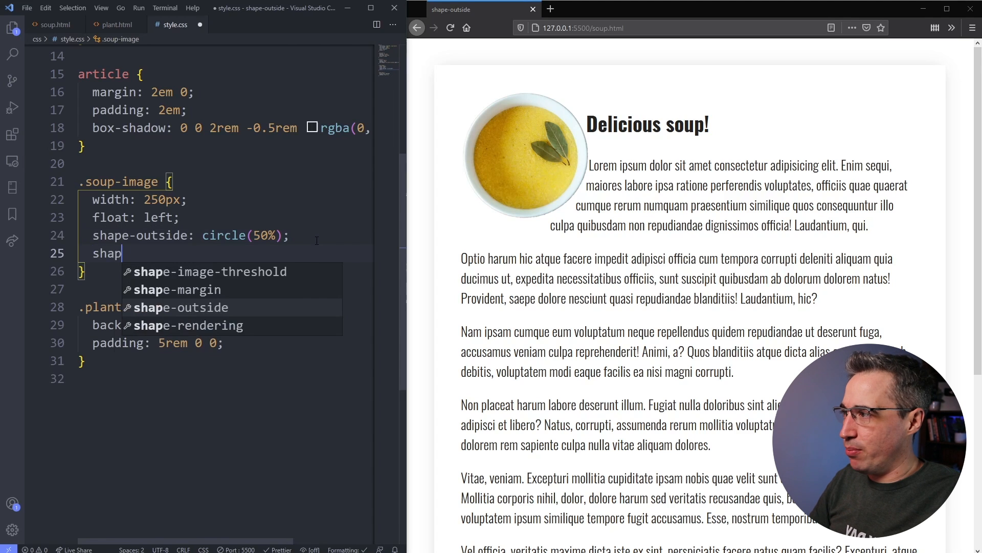
pyautogui.write('-margin: ;')
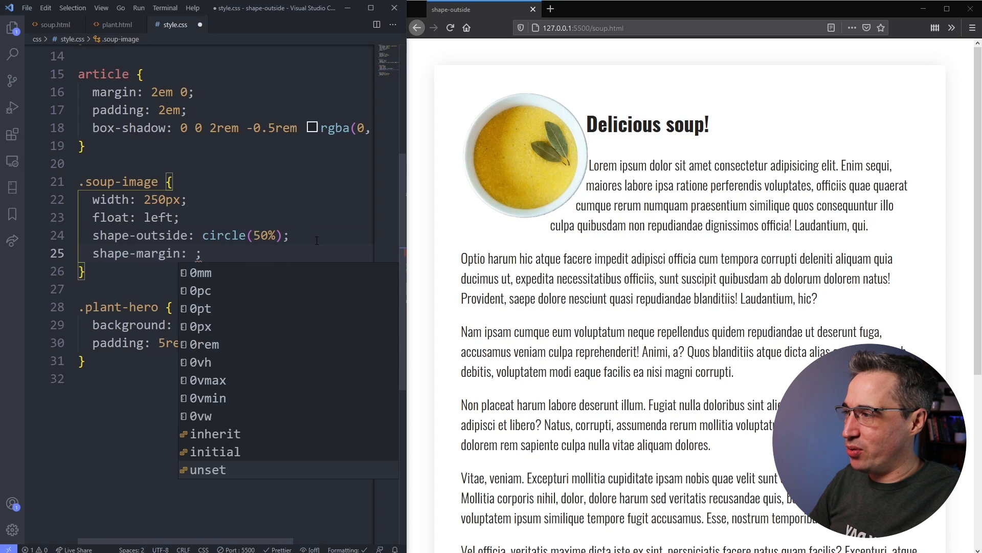
pyautogui.write('1rem')
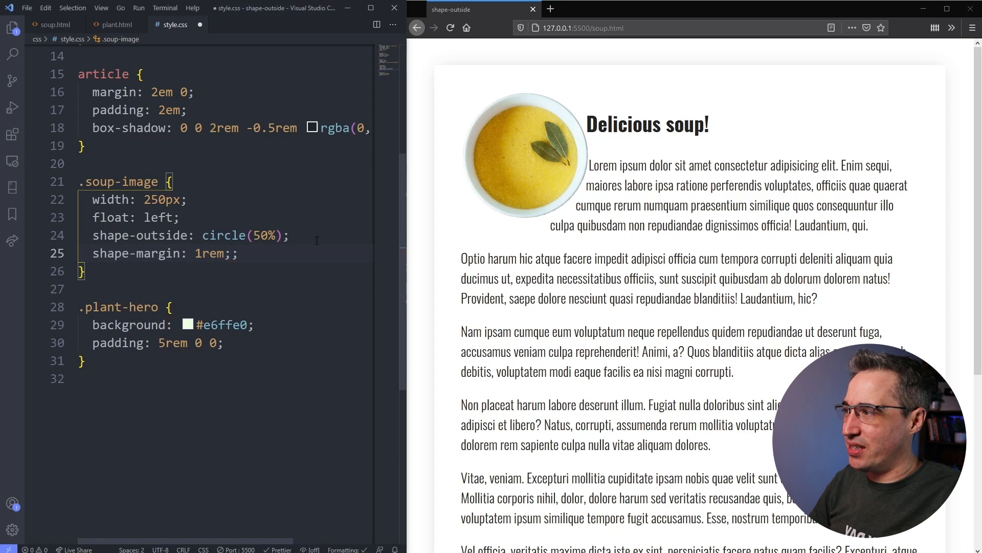
pyautogui.press('Backspace')
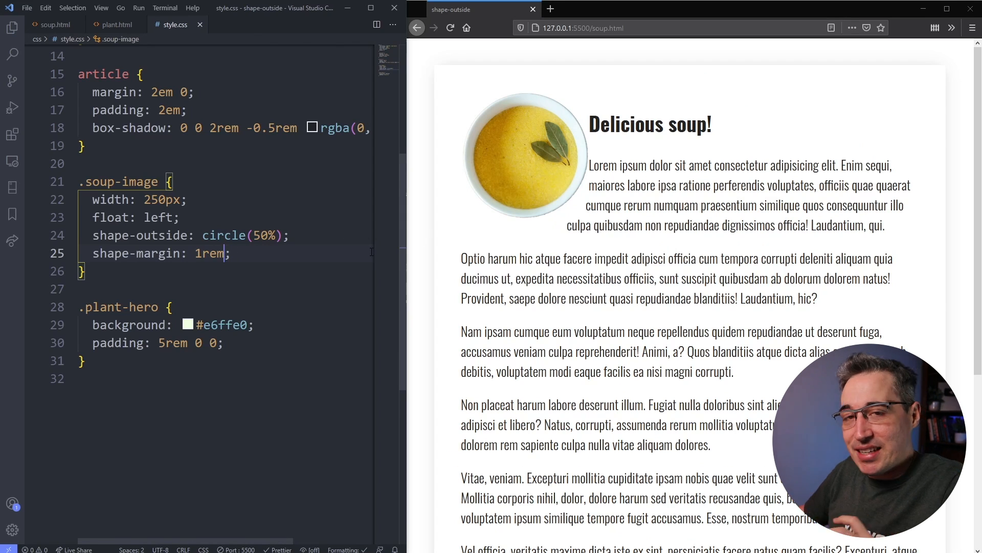
pyautogui.moveTo(546, 198)
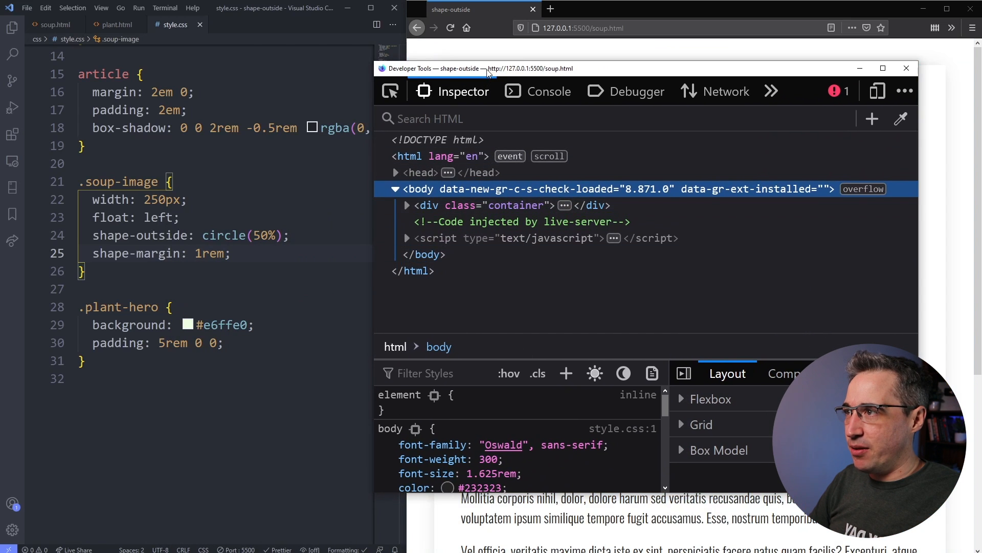
# Inspect img.soup-image in Firefox DevTools and show its circular shape overlay.
pyautogui.click(906, 67)
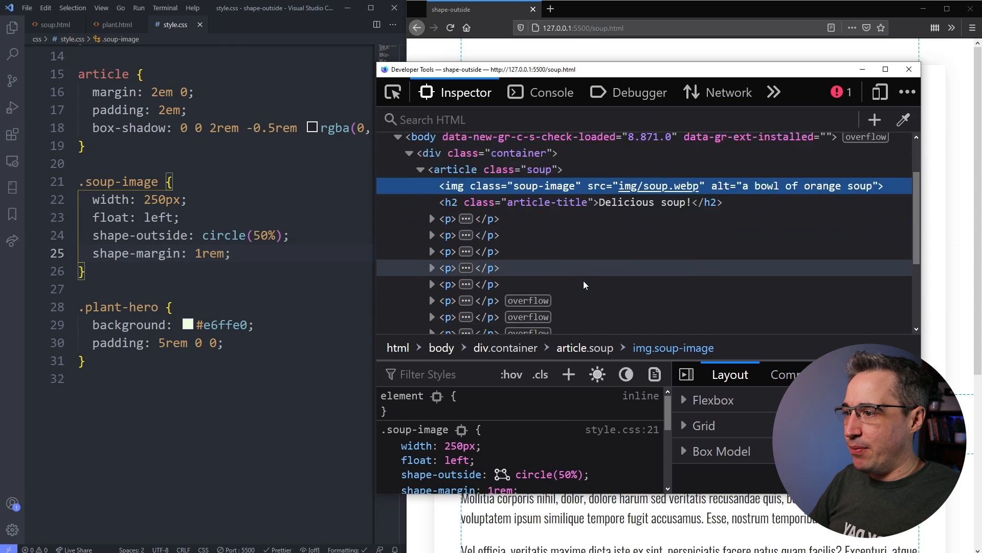
pyautogui.scroll(-3)
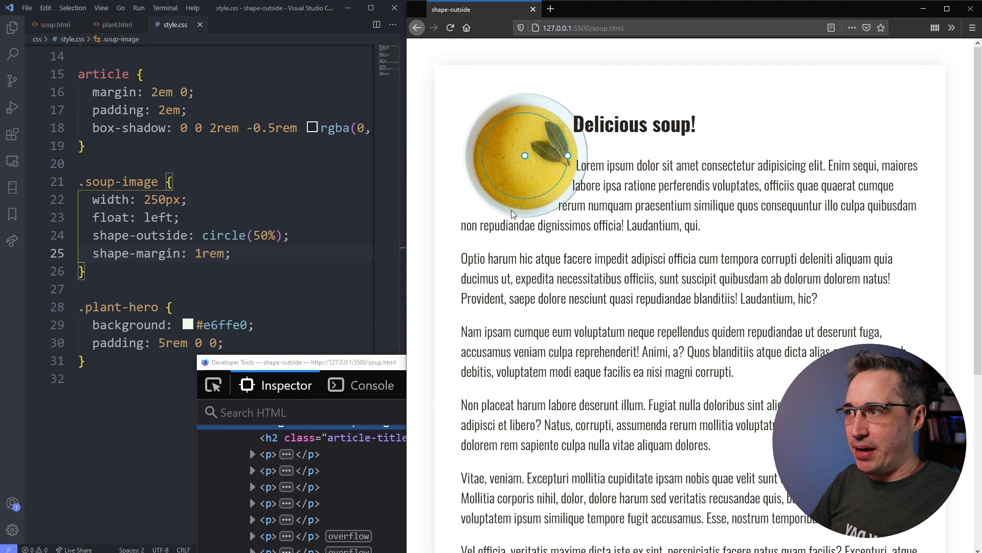
pyautogui.moveTo(521, 174)
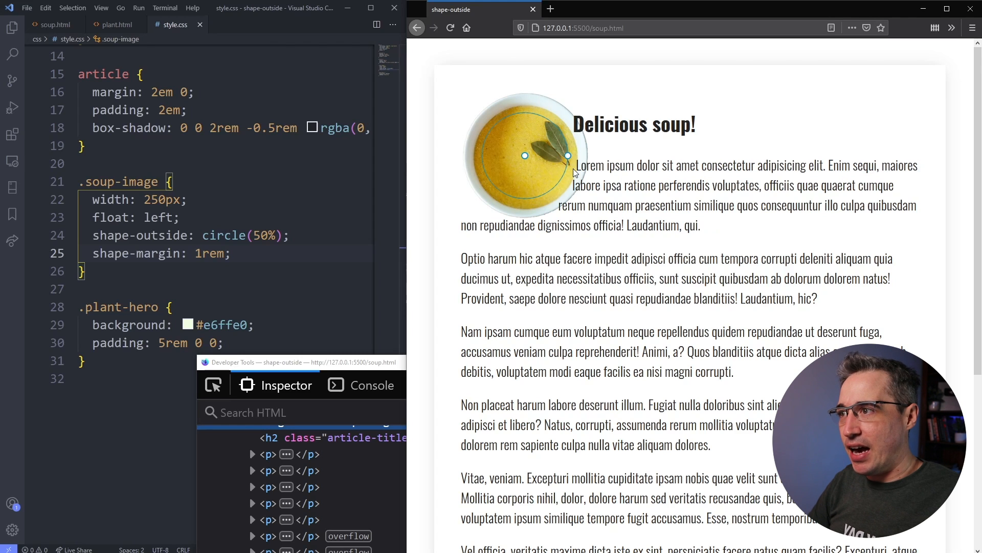
pyautogui.moveTo(330, 365)
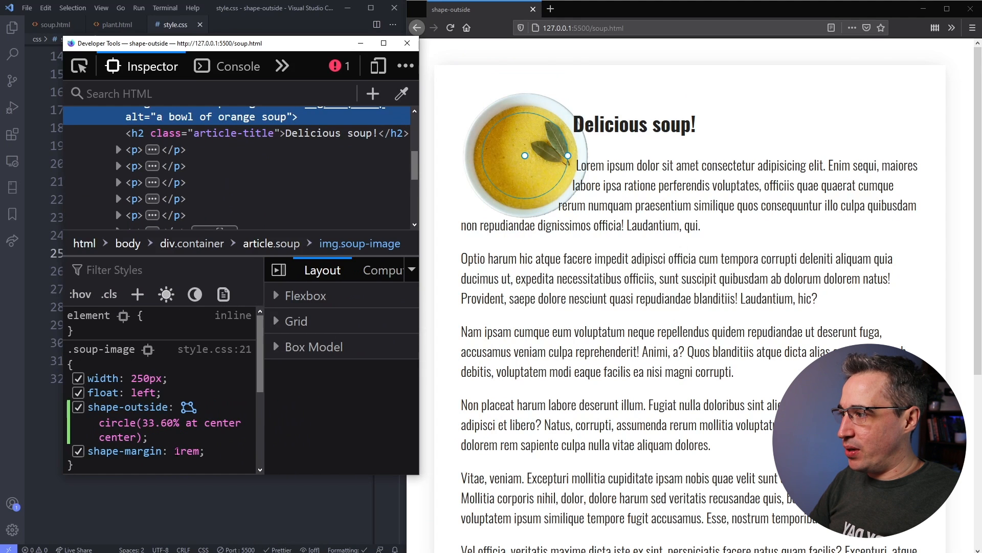
# Toggle the shape-margin declaration off and on to compare text spacing around the bowl.
pyautogui.click(78, 450)
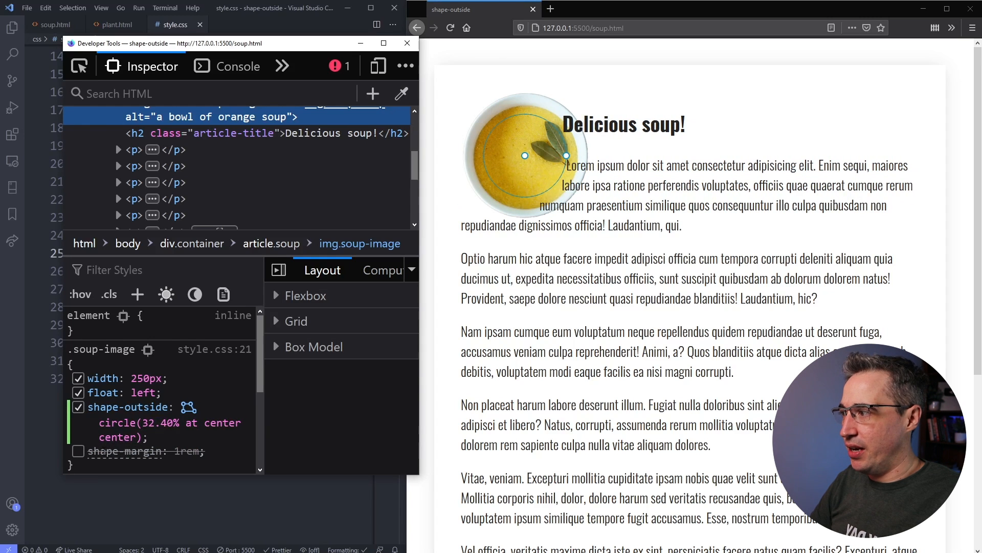
pyautogui.click(79, 450)
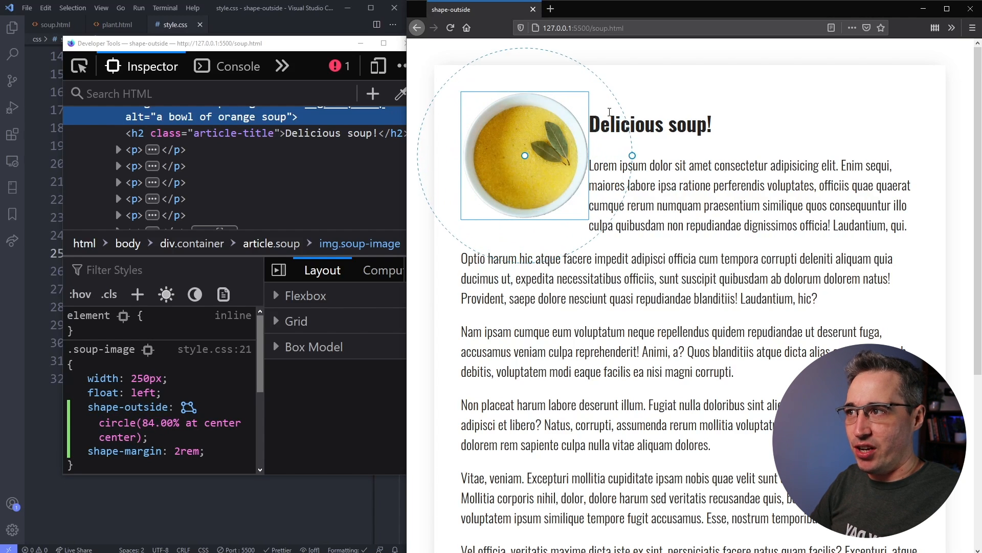
pyautogui.moveTo(469, 92)
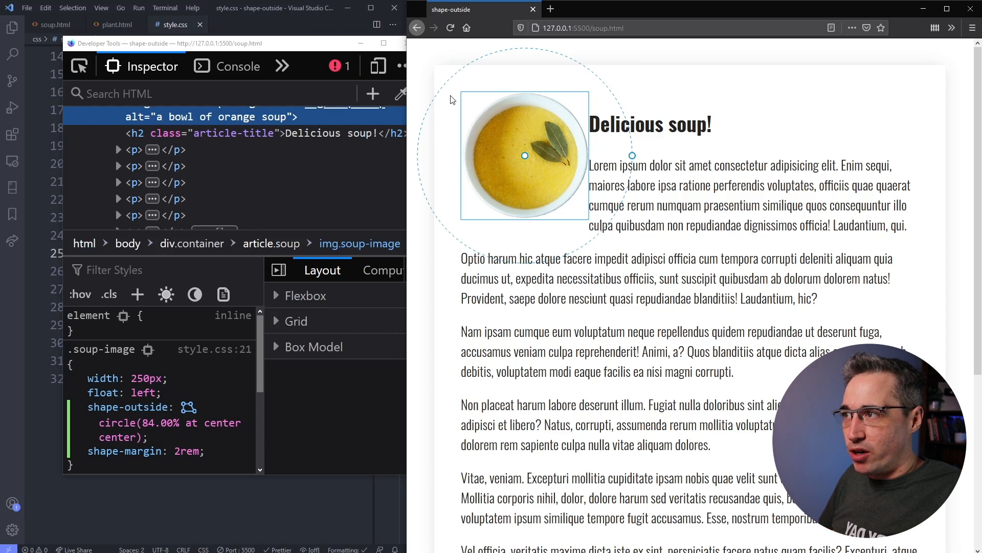
pyautogui.moveTo(576, 225)
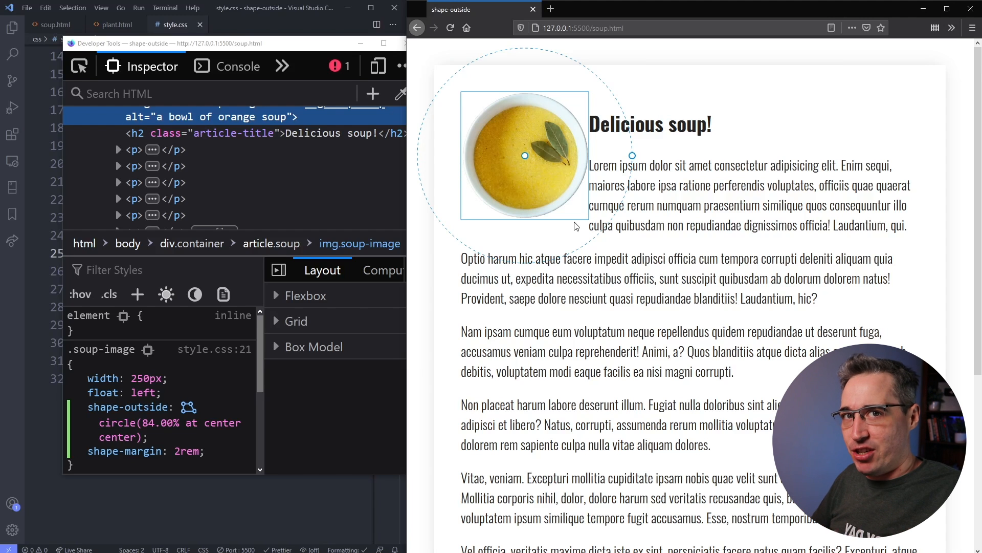
pyautogui.moveTo(479, 236)
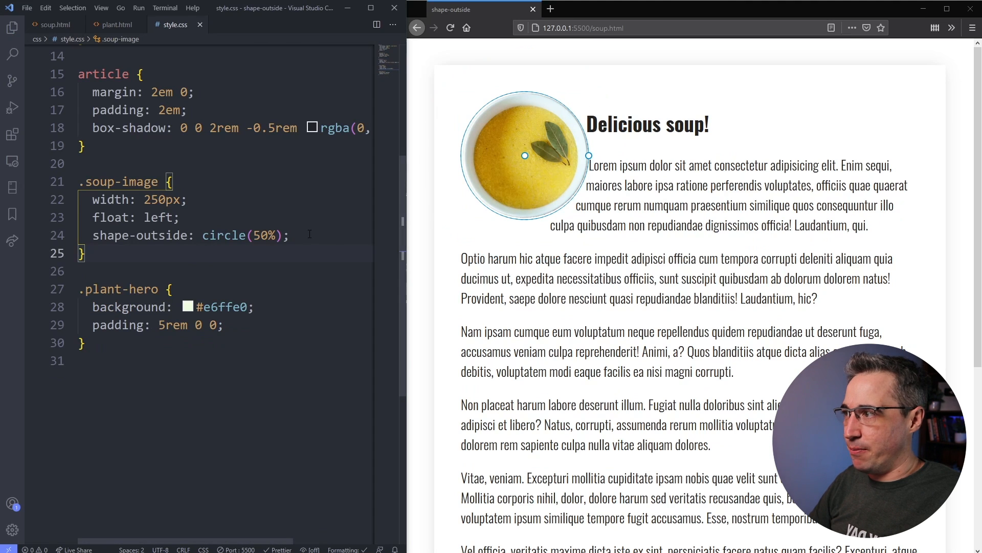
# Add a margin-right declaration to .soup-image below shape-outside: circle(50%).
pyautogui.write('margin-')
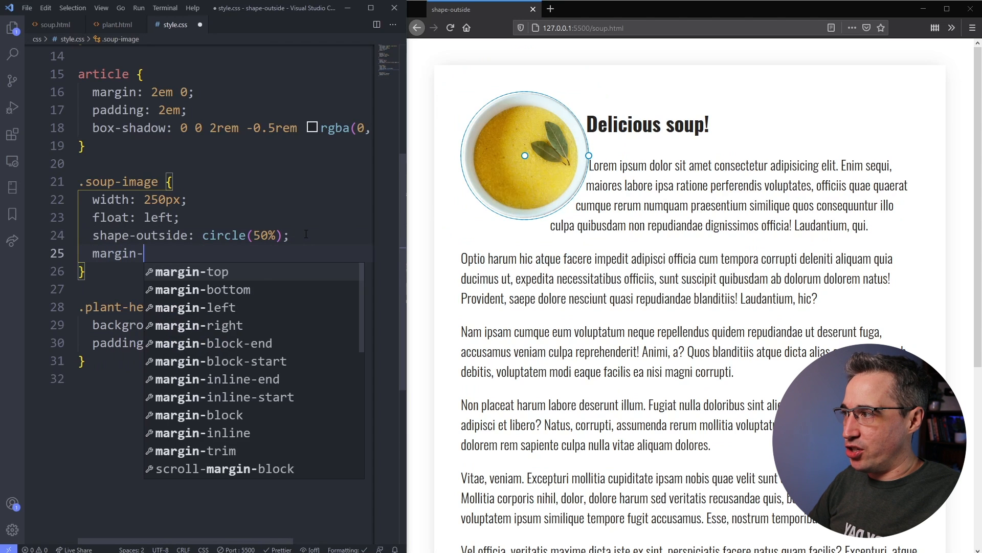
pyautogui.write('right')
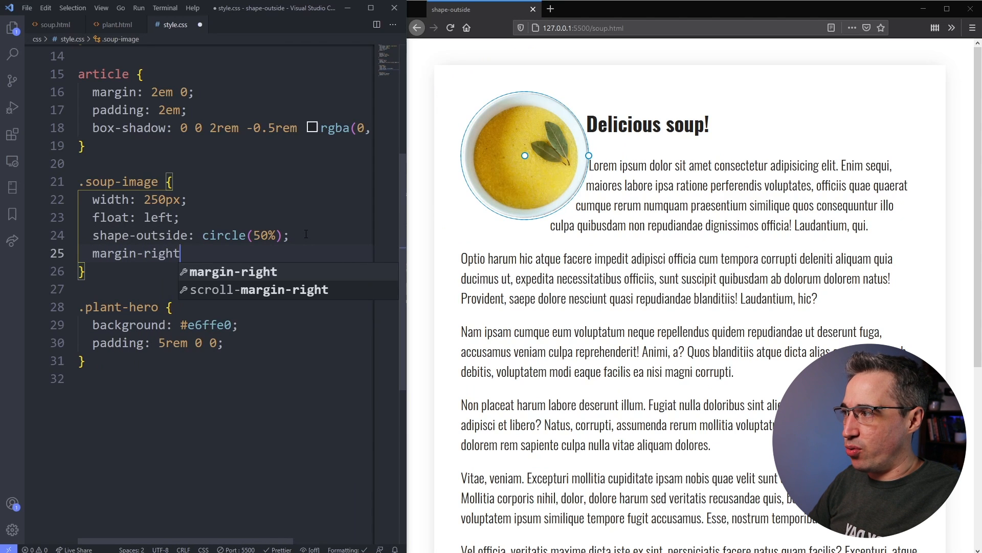
pyautogui.write(': 2rem;')
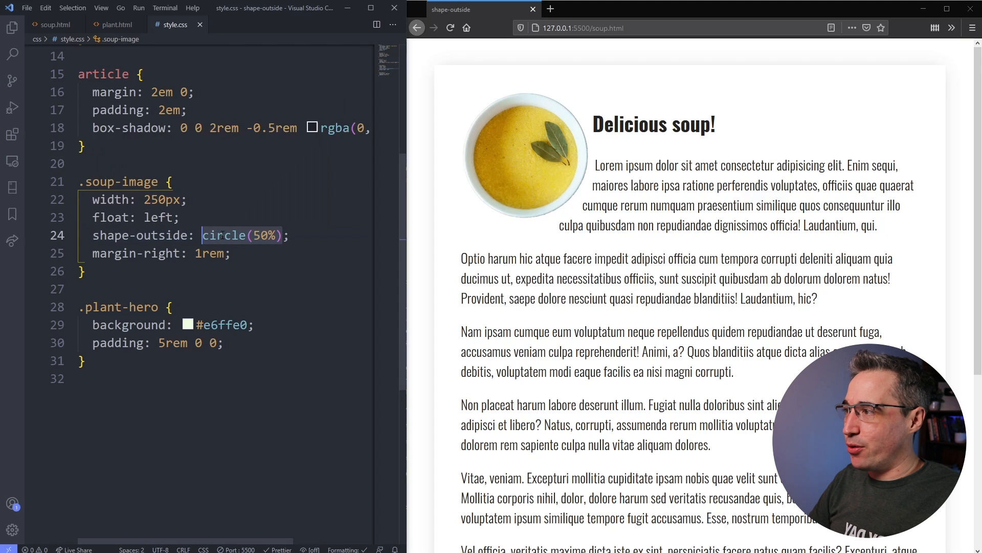
# Replace circle(50%) with ellipse(50%) in the shape-outside declaration.
pyautogui.write('e')
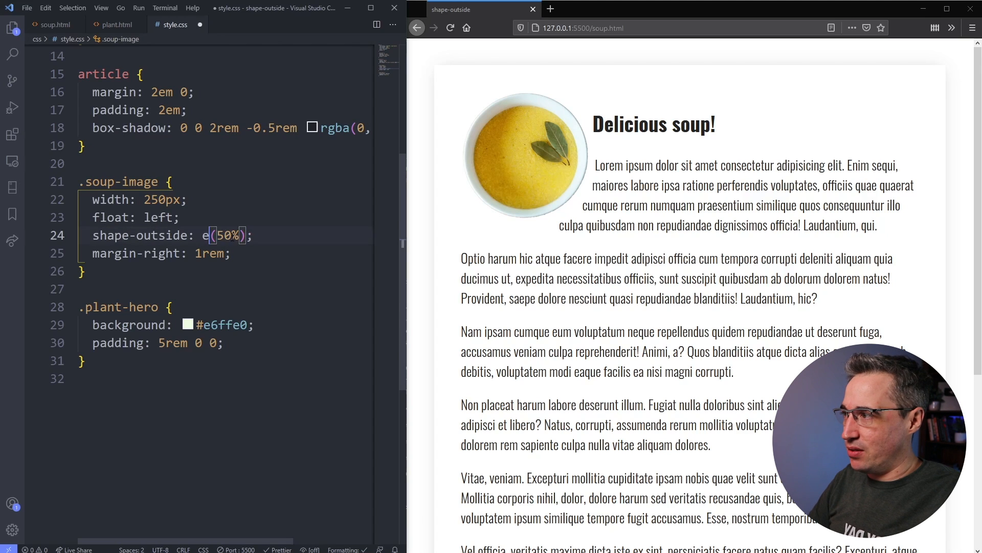
pyautogui.write('l')
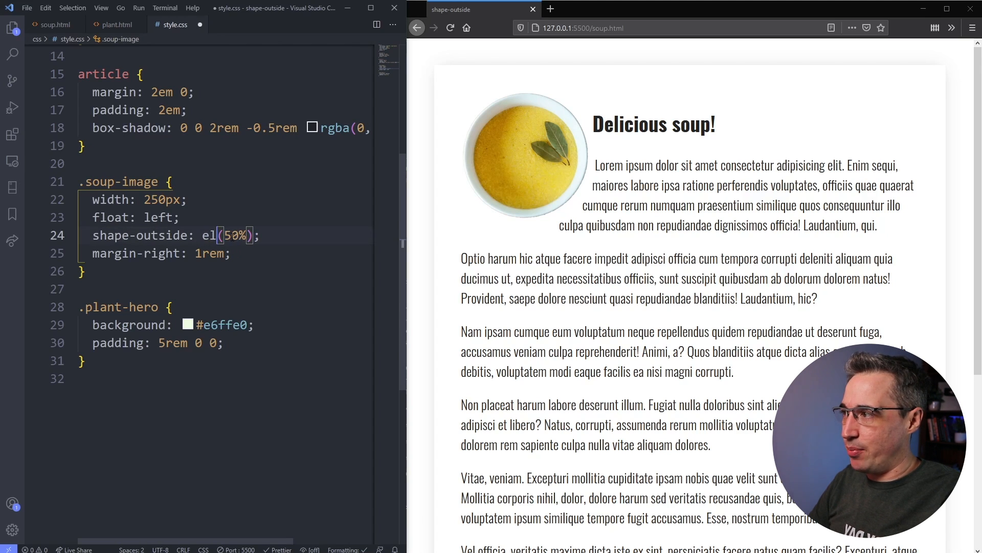
pyautogui.write('ipse')
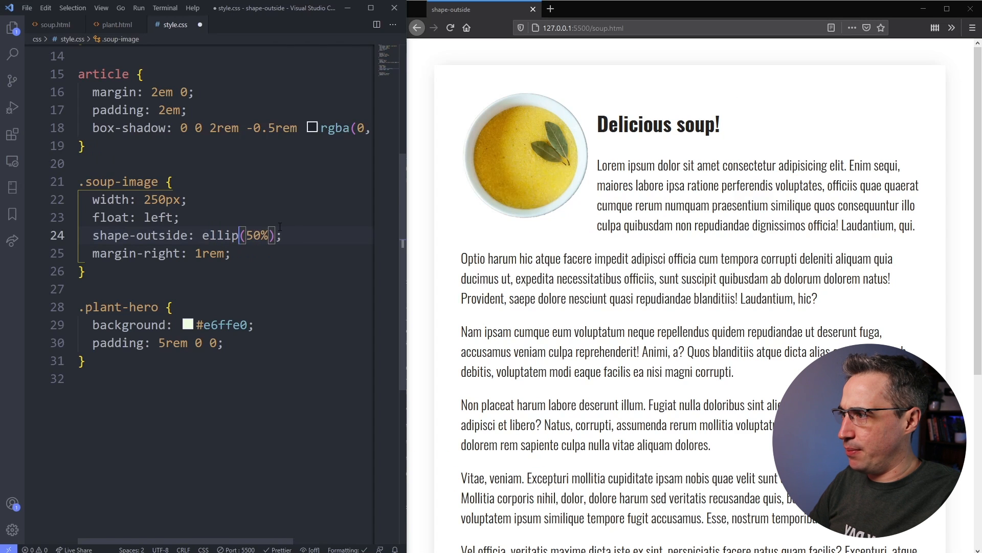
pyautogui.write('se')
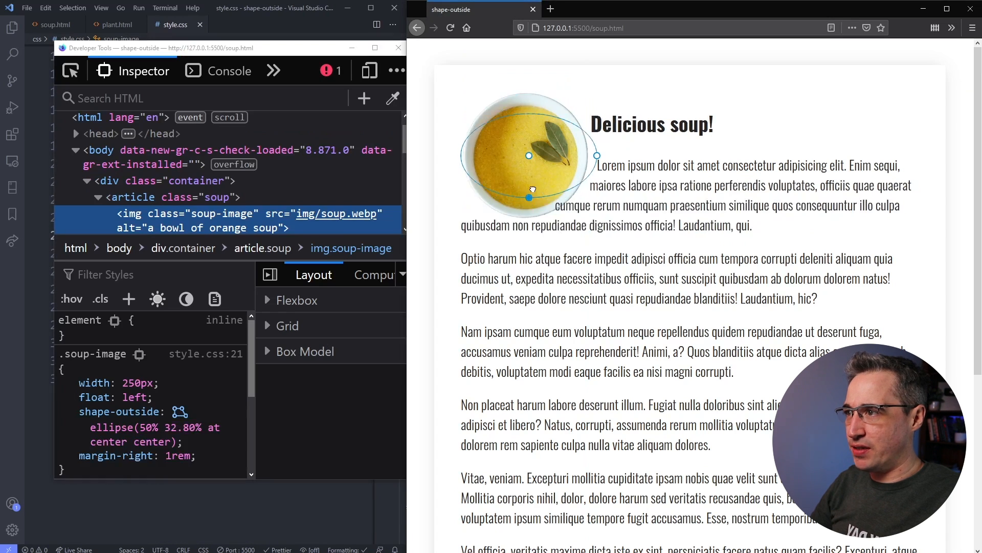
# Drag the ellipse handles on the page to flatten, narrow and move it toward the heading.
pyautogui.moveTo(529, 196); pyautogui.dragTo(529, 202)
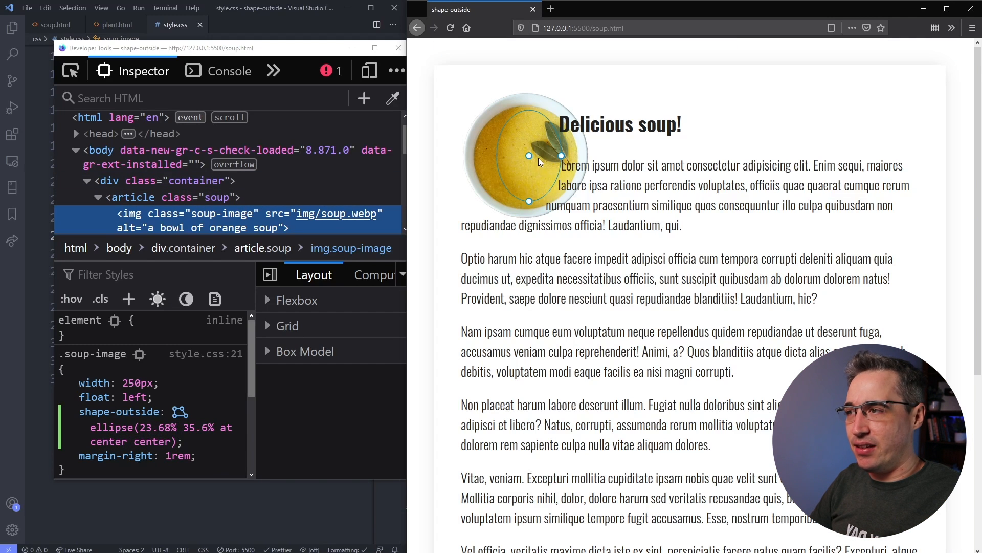
pyautogui.moveTo(529, 156); pyautogui.dragTo(525, 141)
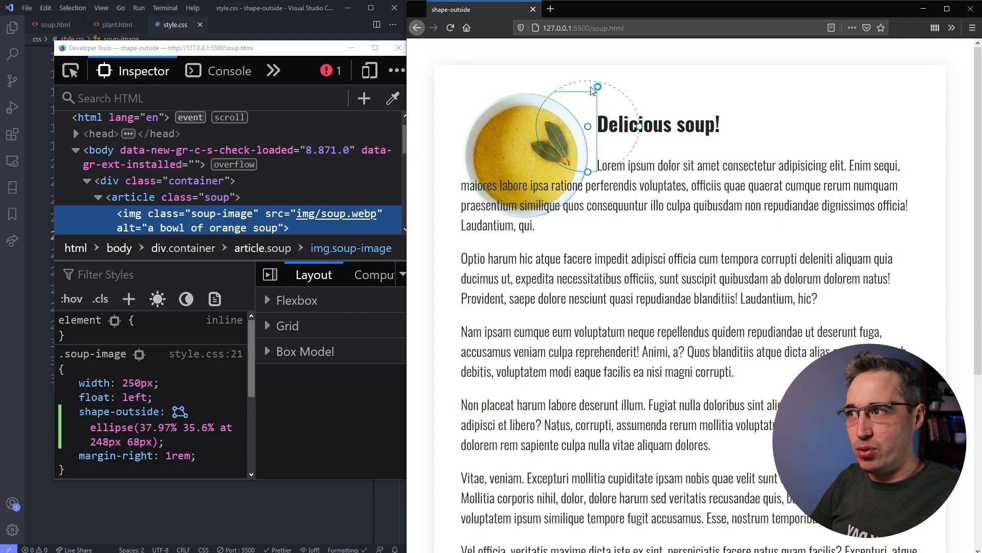
pyautogui.moveTo(596, 86); pyautogui.dragTo(592, 174)
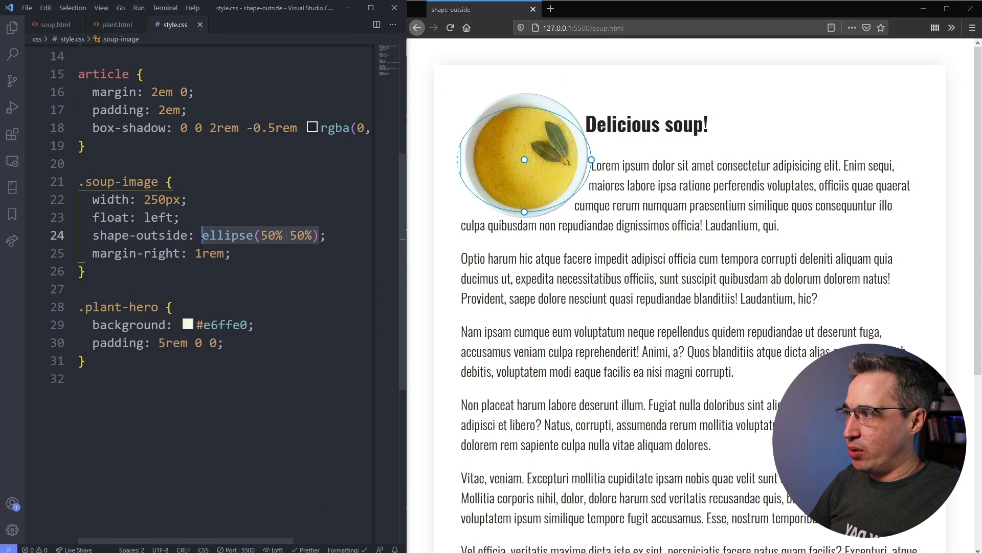
# Set shape-outside to polygon(0 0, 100% 100%, 50% 50%, 25% 100%), save and reload Firefox.
pyautogui.write('poly')
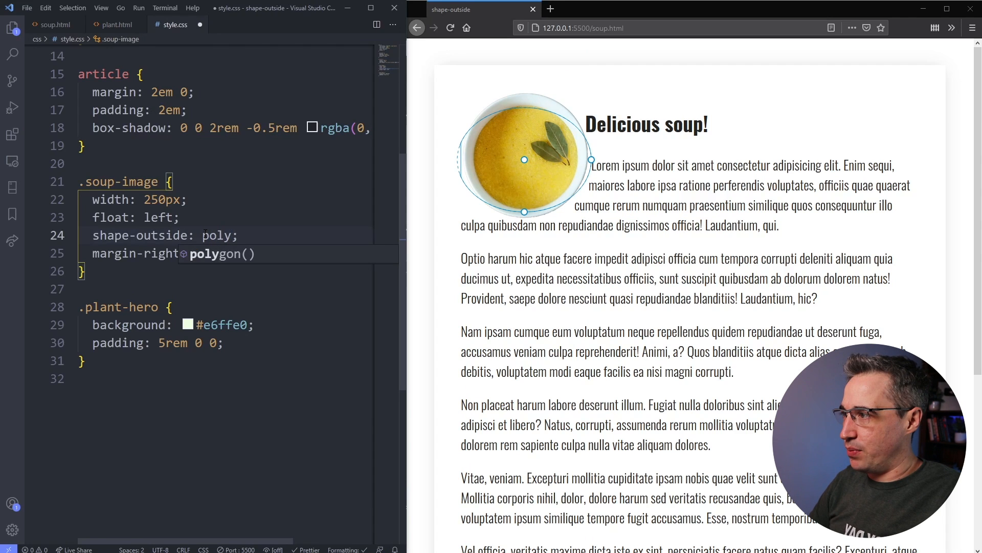
pyautogui.write('50%')
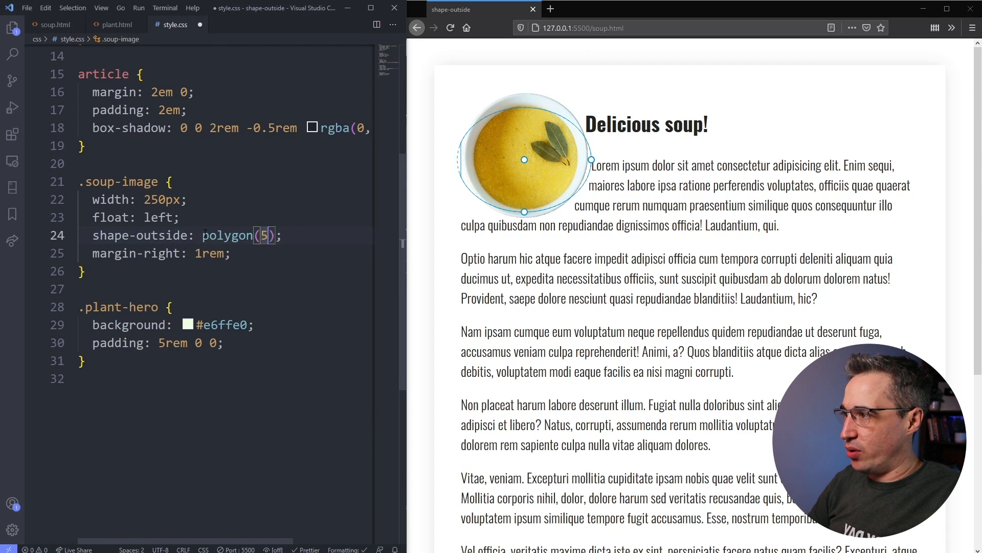
pyautogui.write('0 0,')
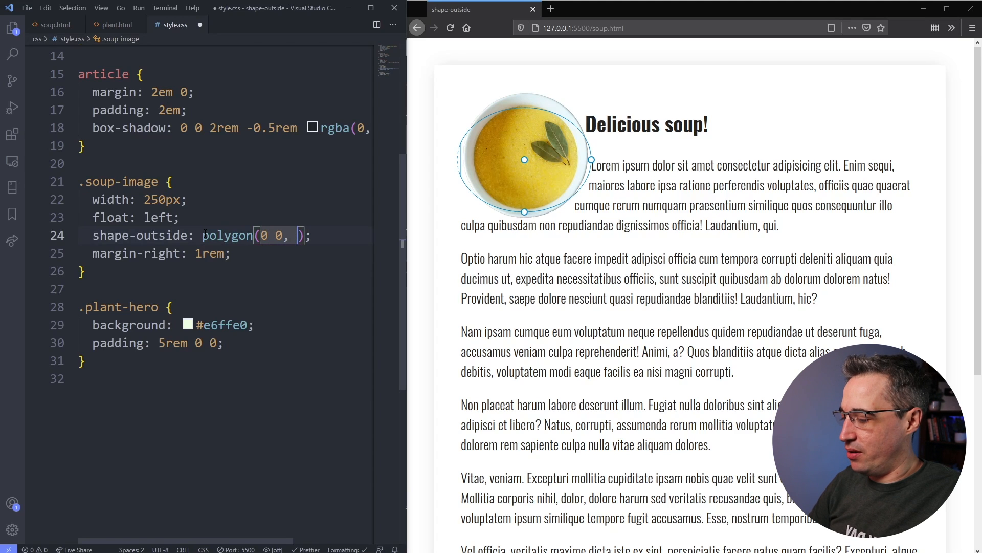
pyautogui.write('100% 100%, 50% 50%')
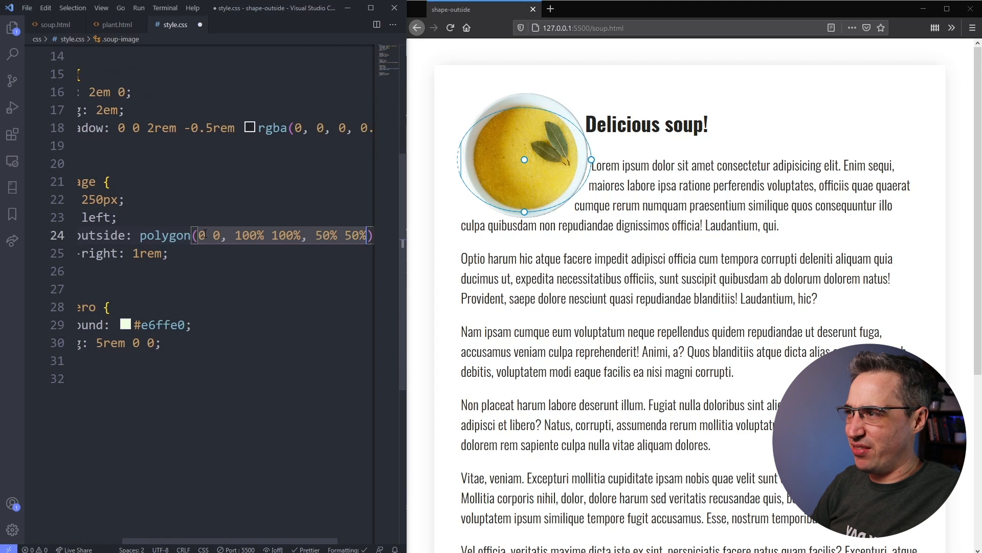
pyautogui.click(448, 28)
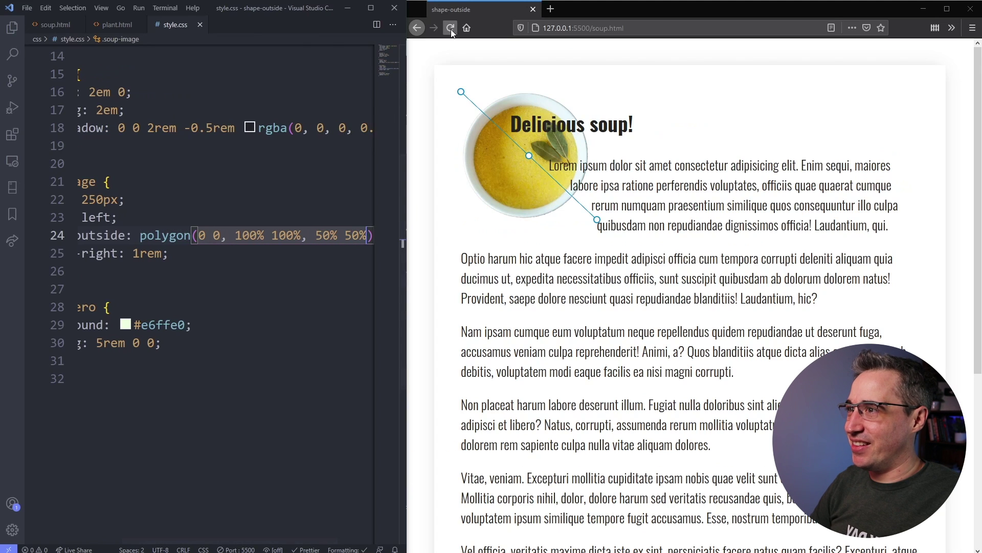
pyautogui.click(450, 29)
pyautogui.write(', ')
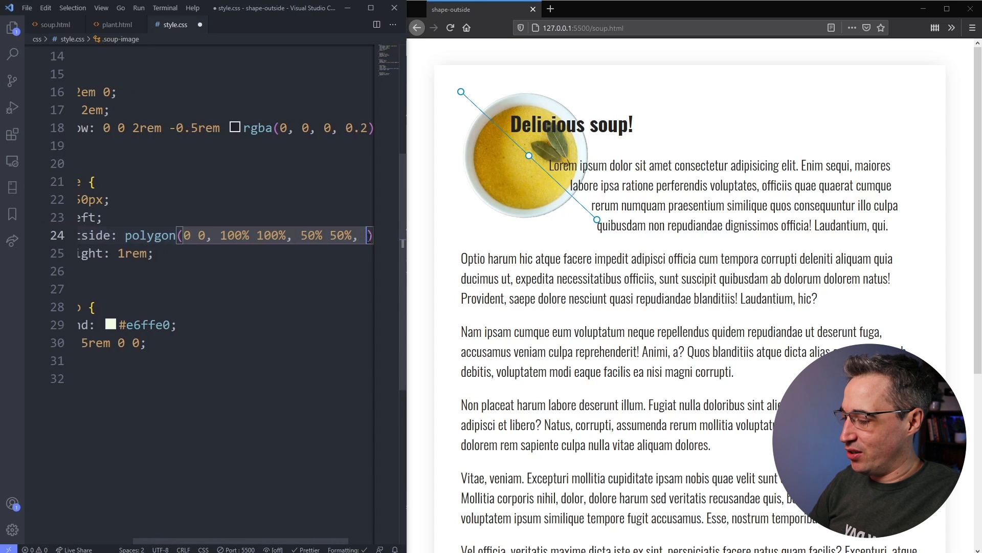
pyautogui.write('25% 25%')
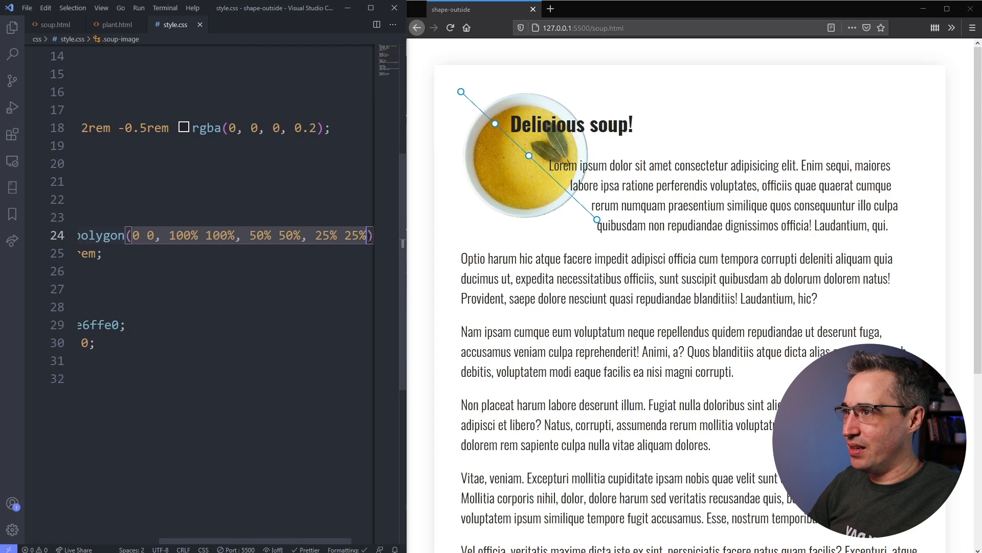
pyautogui.press('Backspace')
pyautogui.write('10')
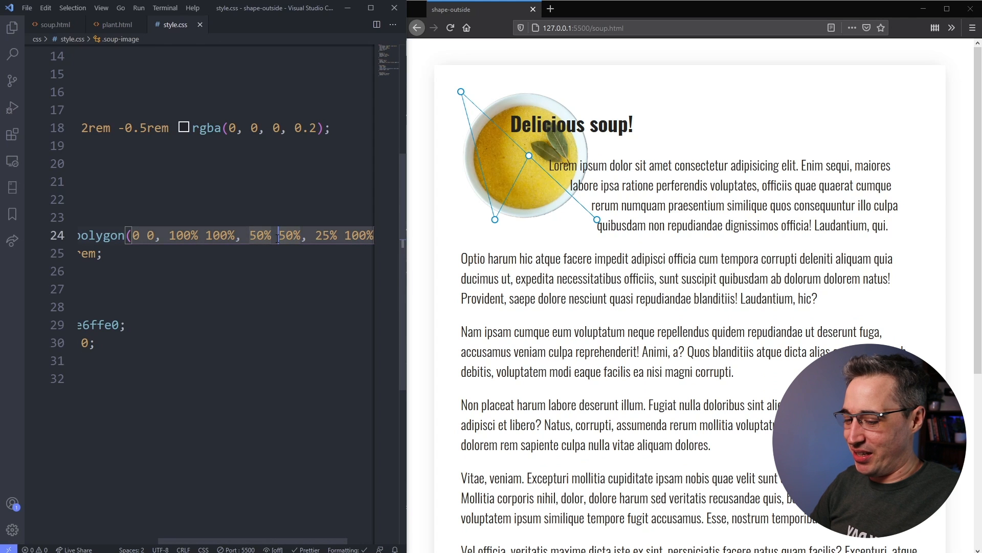
pyautogui.write('0')
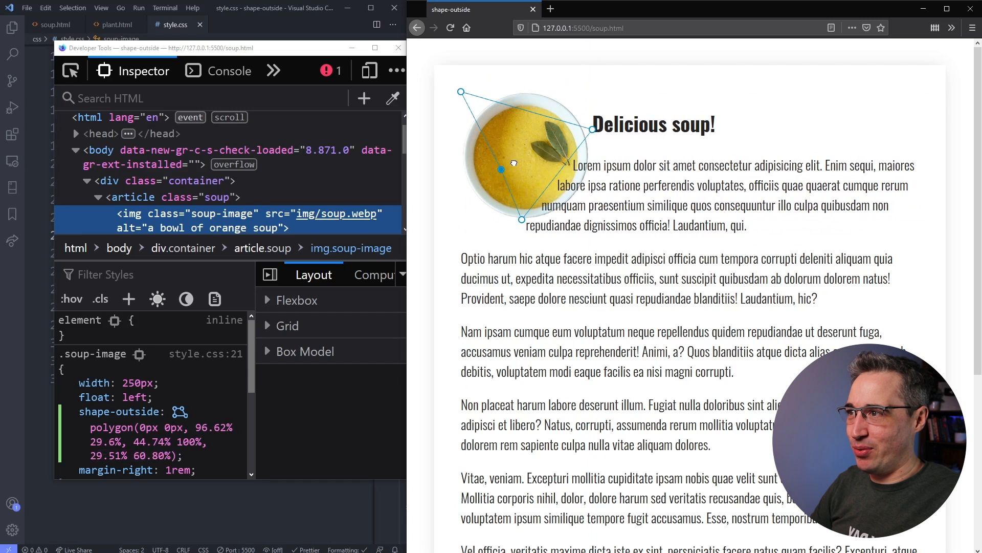
# Drag polygon points to hug the bowl, copy the shape-outside declaration and return to VS Code.
pyautogui.moveTo(502, 170); pyautogui.dragTo(475, 166)
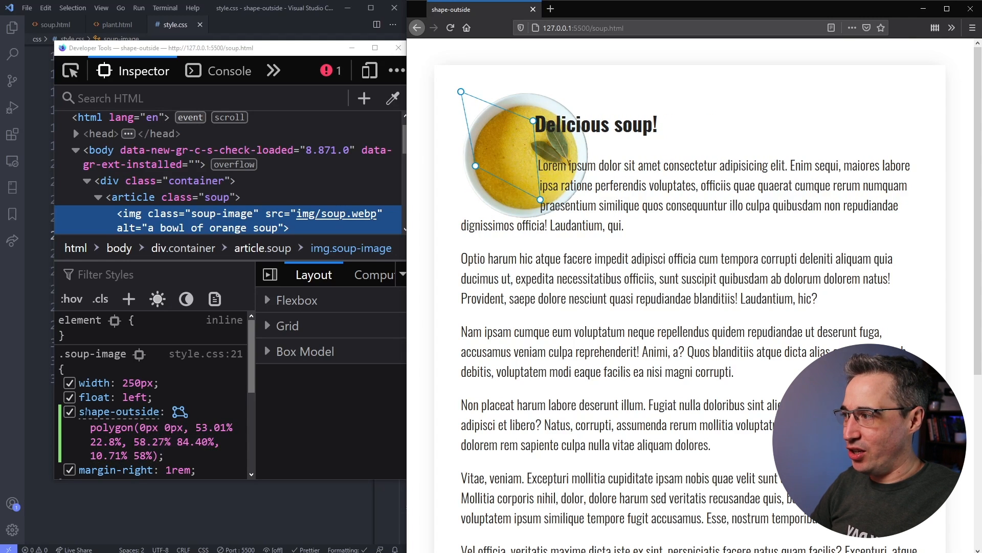
pyautogui.rightClick(121, 412)
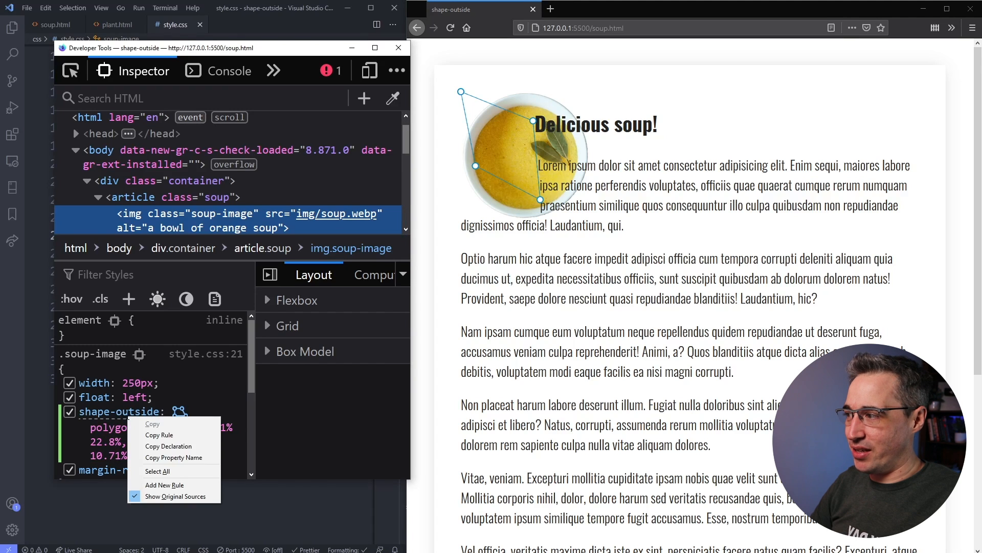
pyautogui.moveTo(184, 446)
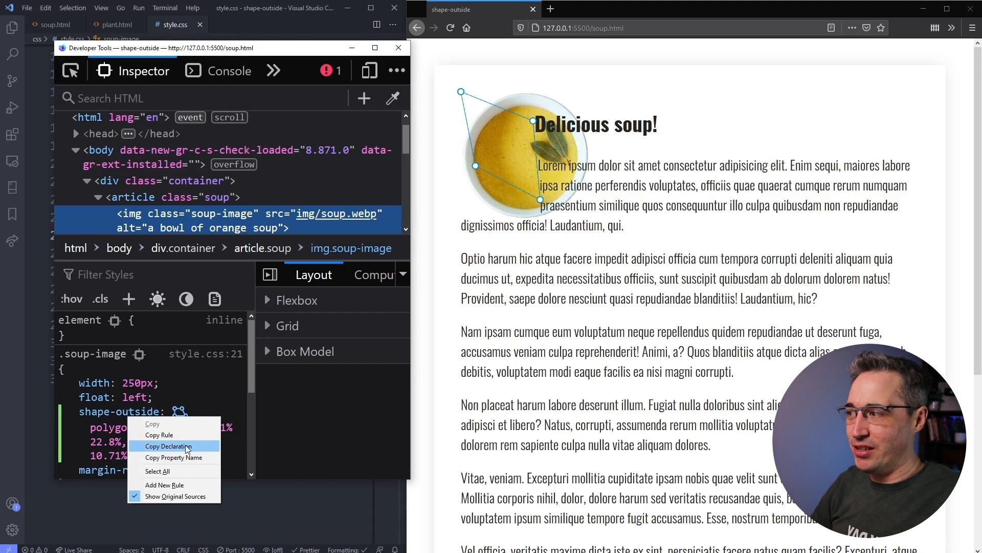
pyautogui.click(168, 446)
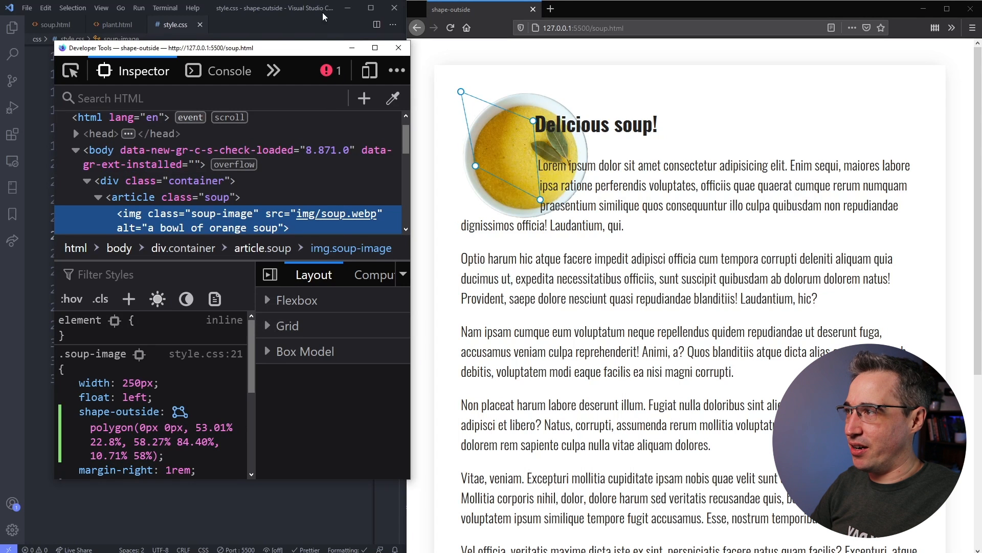
pyautogui.click(399, 47)
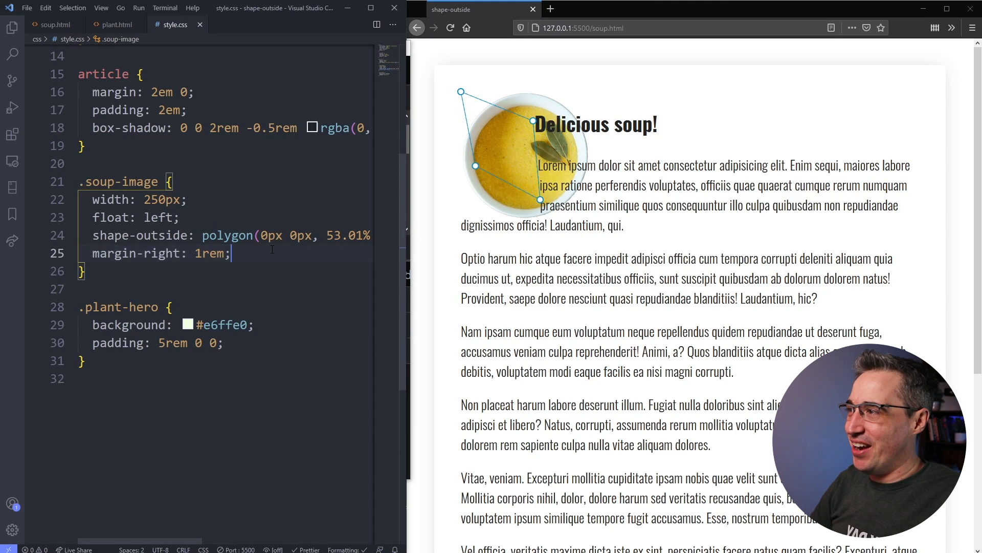
# Select the polygon function name in the .soup-image shape-outside rule.
pyautogui.doubleClick(229, 235)
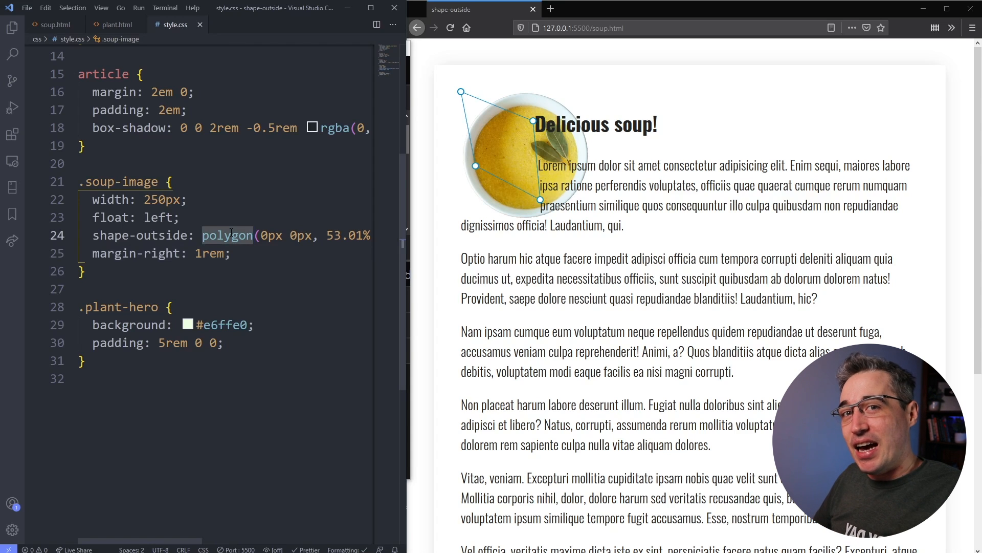
pyautogui.moveTo(545, 49)
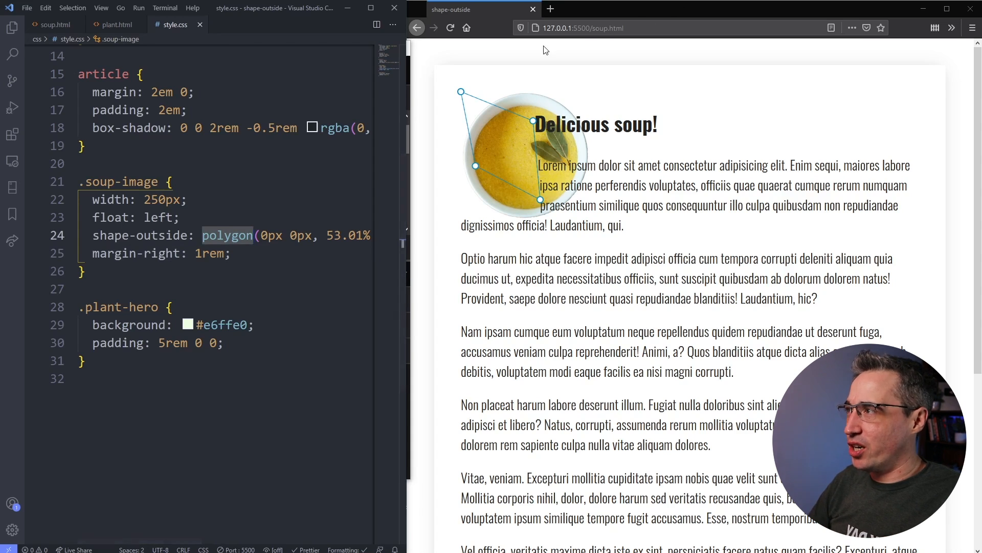
# Review plant.html's img and div.container and the .plant-hero rule in style.css.
pyautogui.click(118, 24)
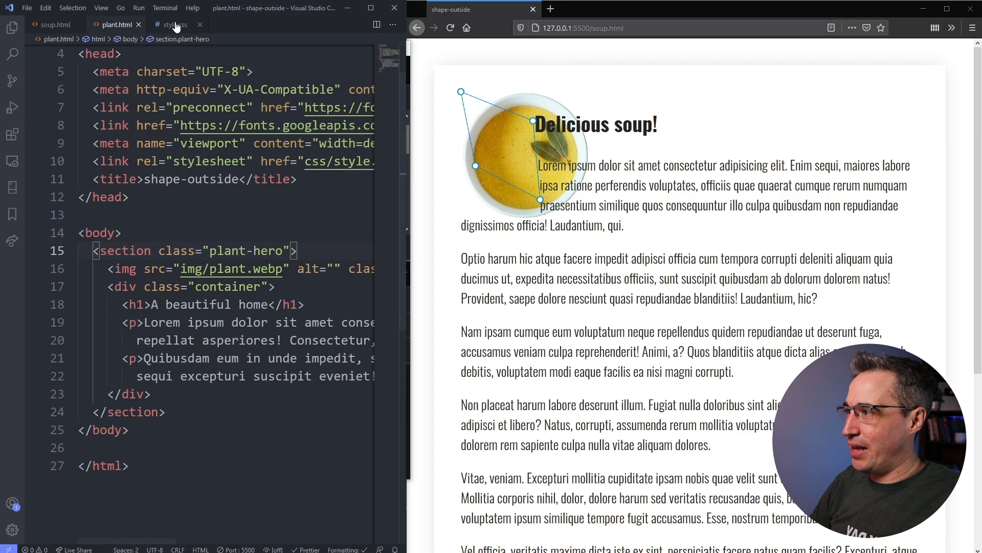
pyautogui.click(176, 25)
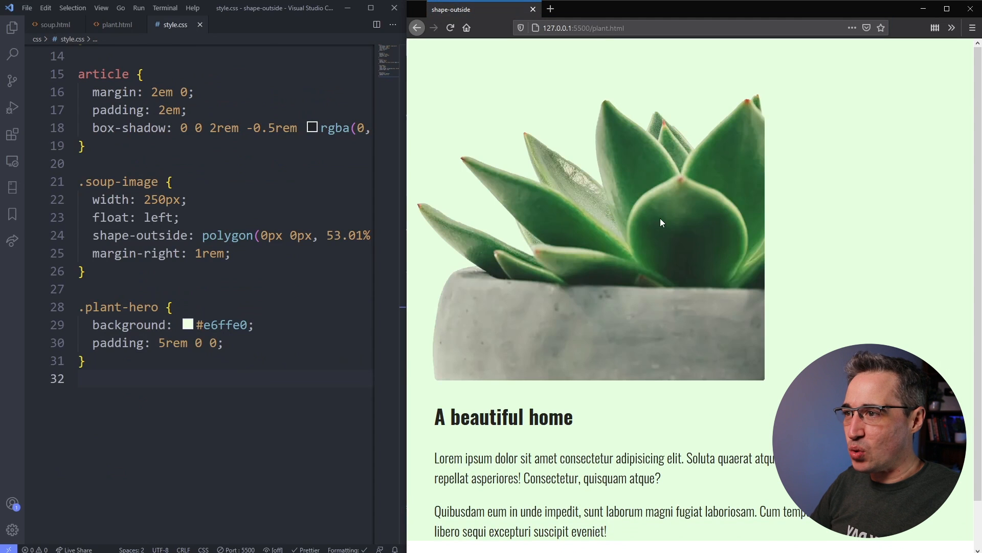
pyautogui.moveTo(102, 33)
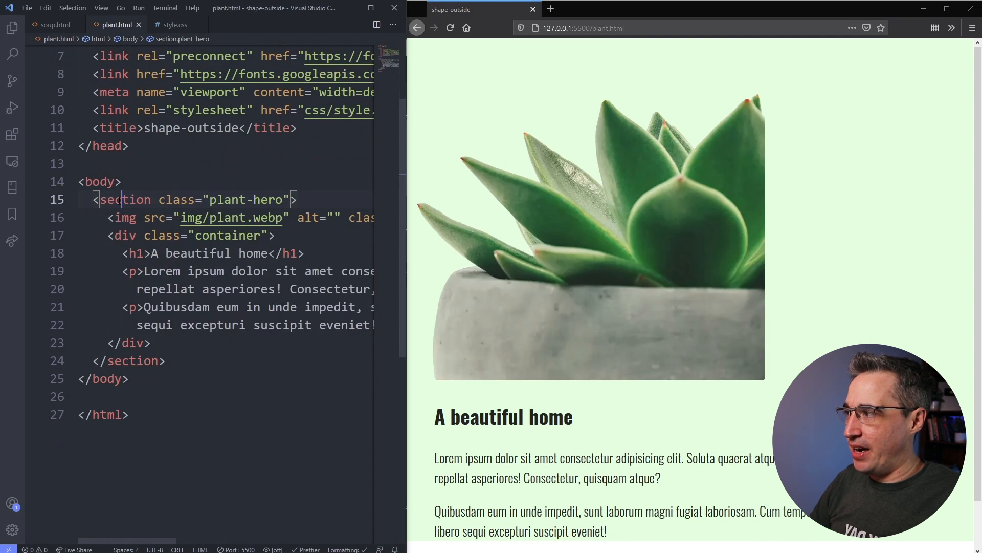
pyautogui.click(165, 360)
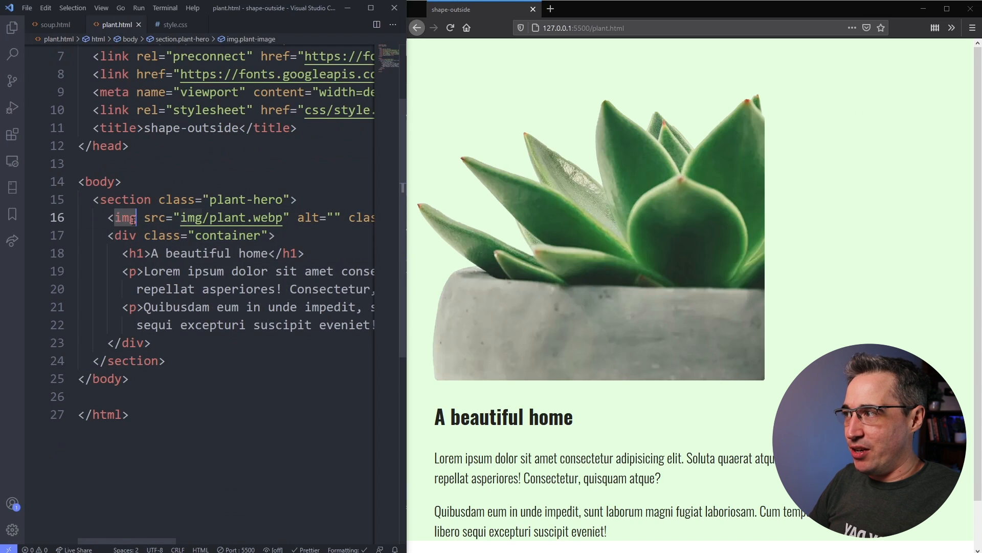
pyautogui.click(154, 342)
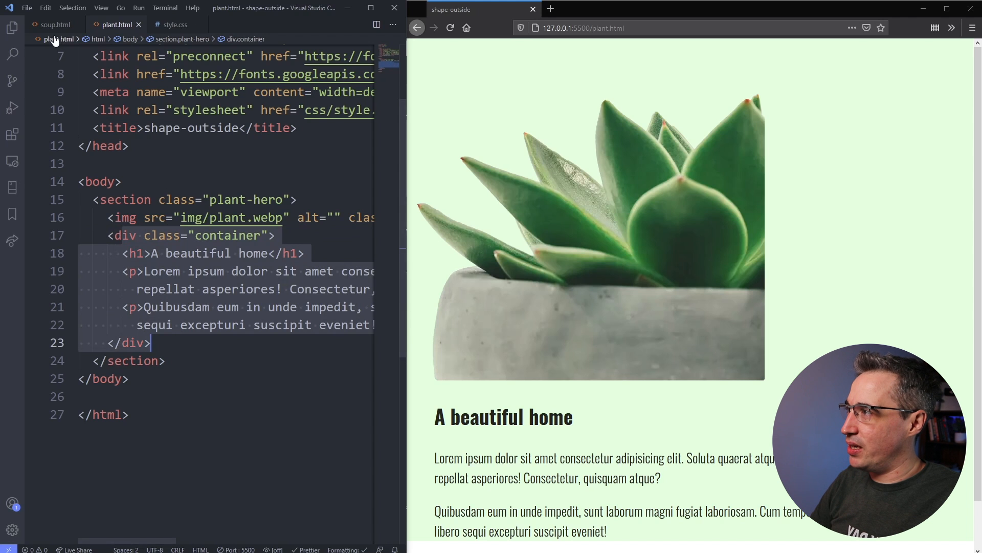
pyautogui.click(180, 25)
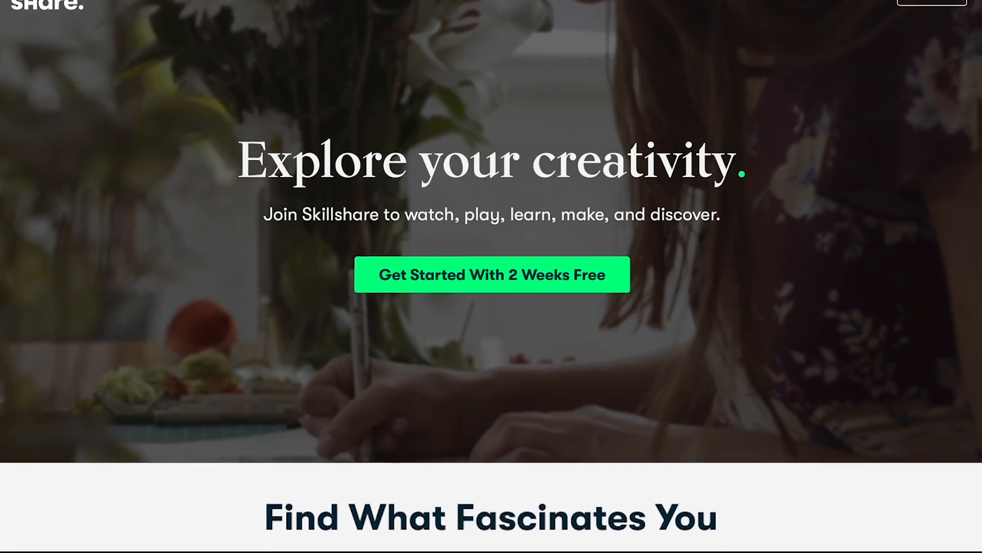
# Browse the class page's Reviews, Discussions and Projects & Resources sections.
pyautogui.scroll(-3)
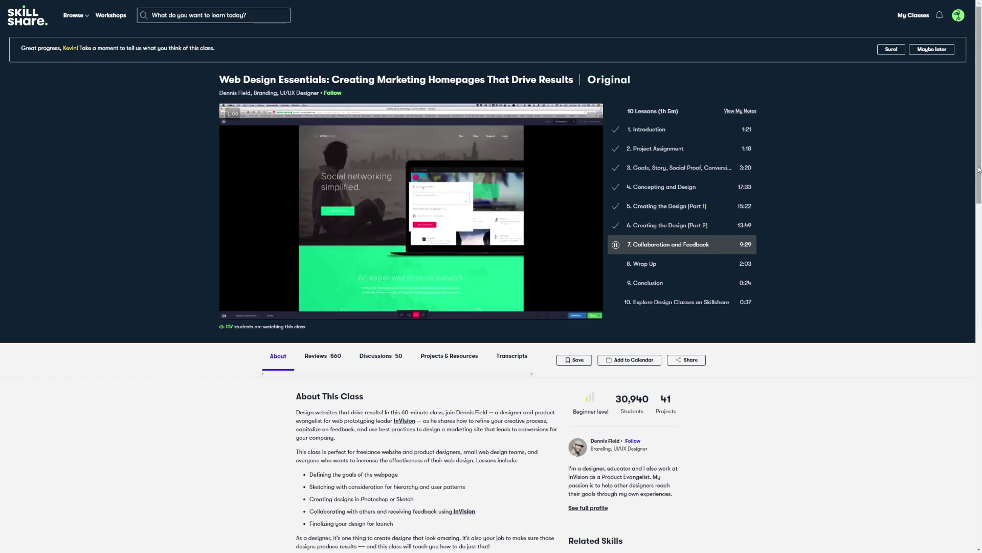
pyautogui.scroll(-3)
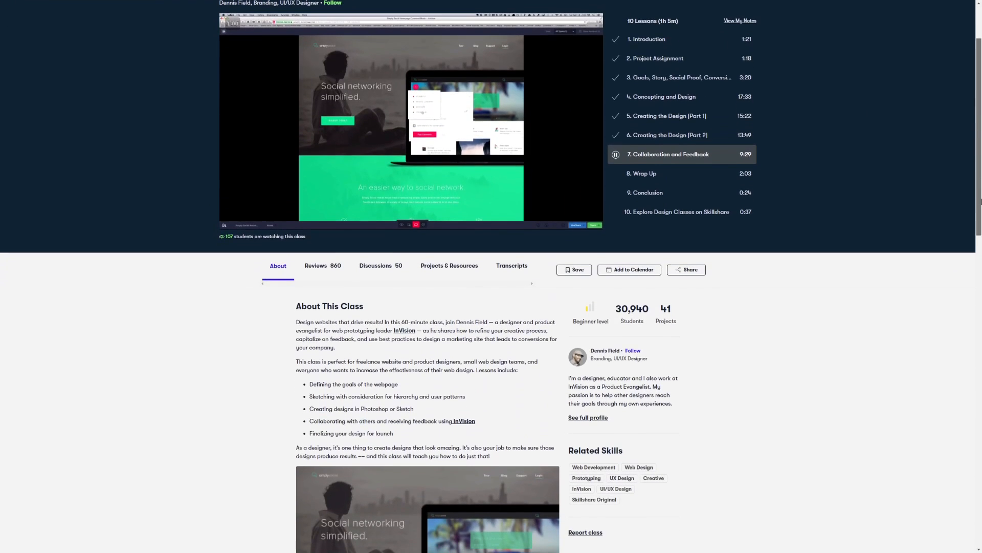
pyautogui.click(315, 266)
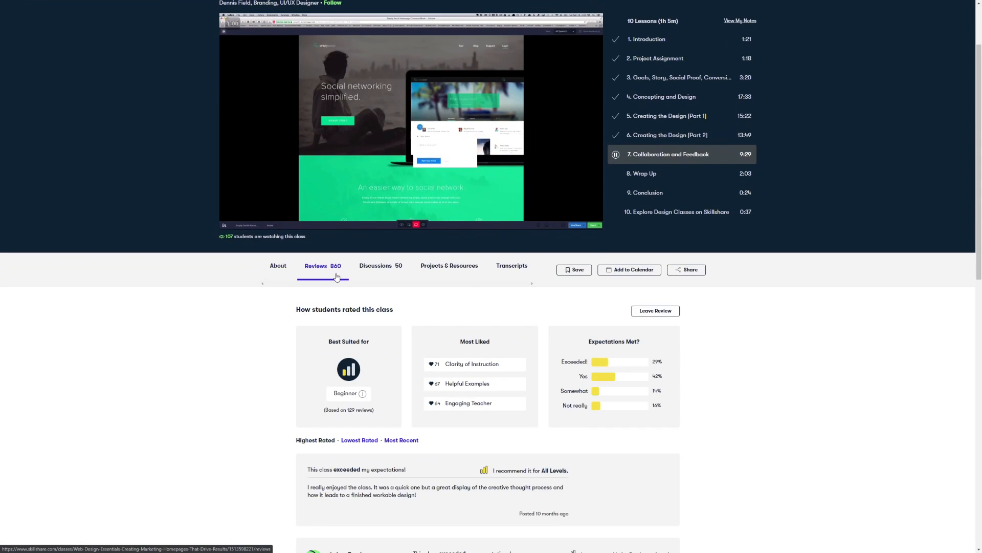
pyautogui.click(374, 266)
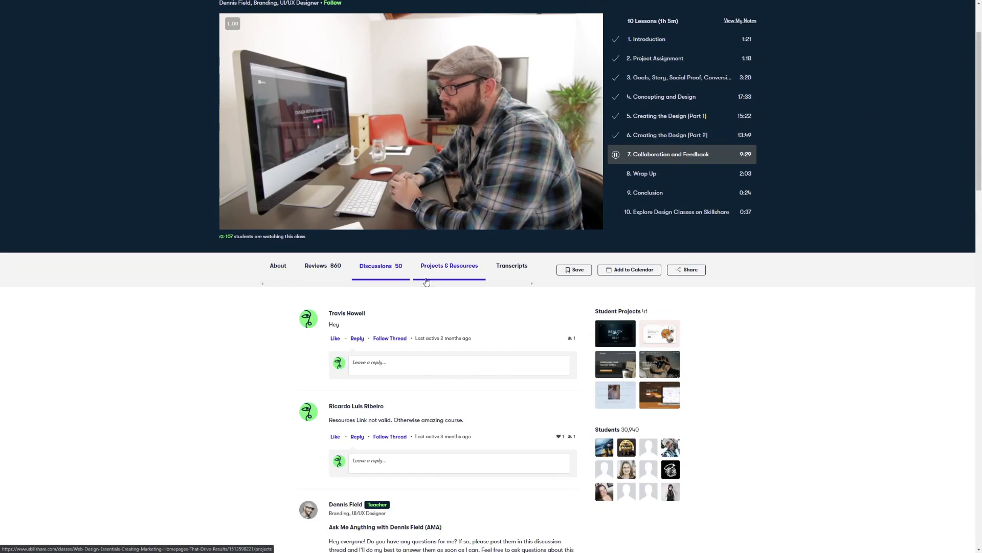
pyautogui.click(448, 266)
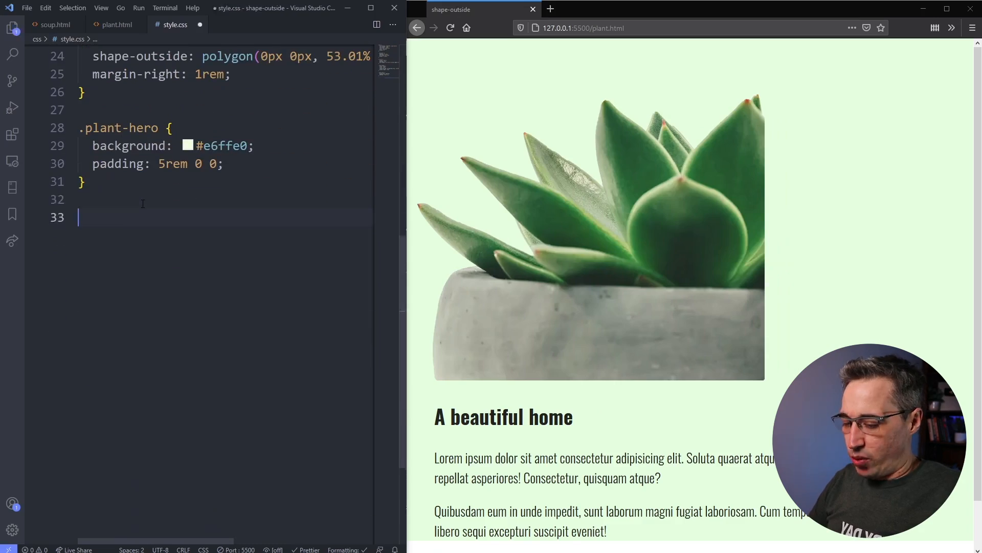
# Add a .plant-image rule with float: right and shape-outside: circle(50%).
pyautogui.write('.plant-ima')
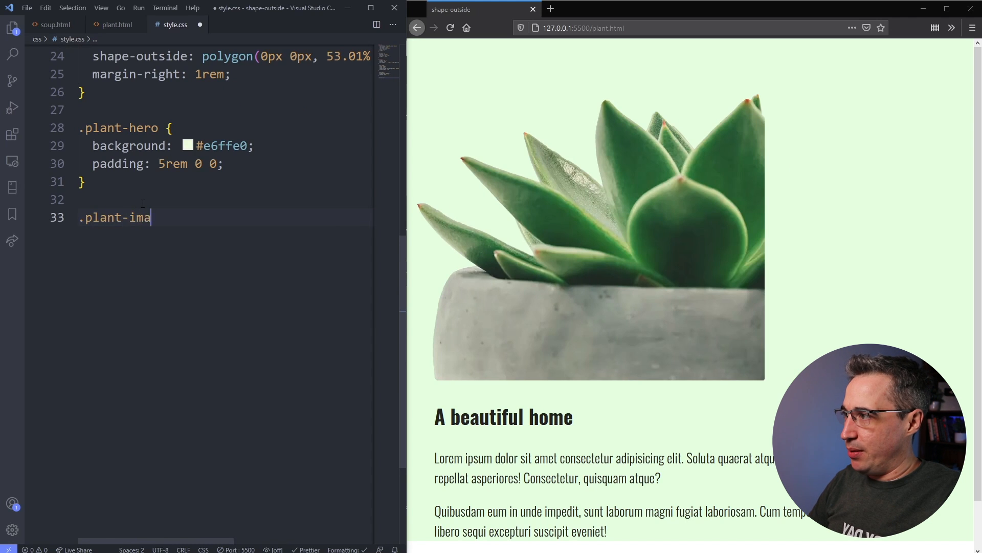
pyautogui.write('ge {')
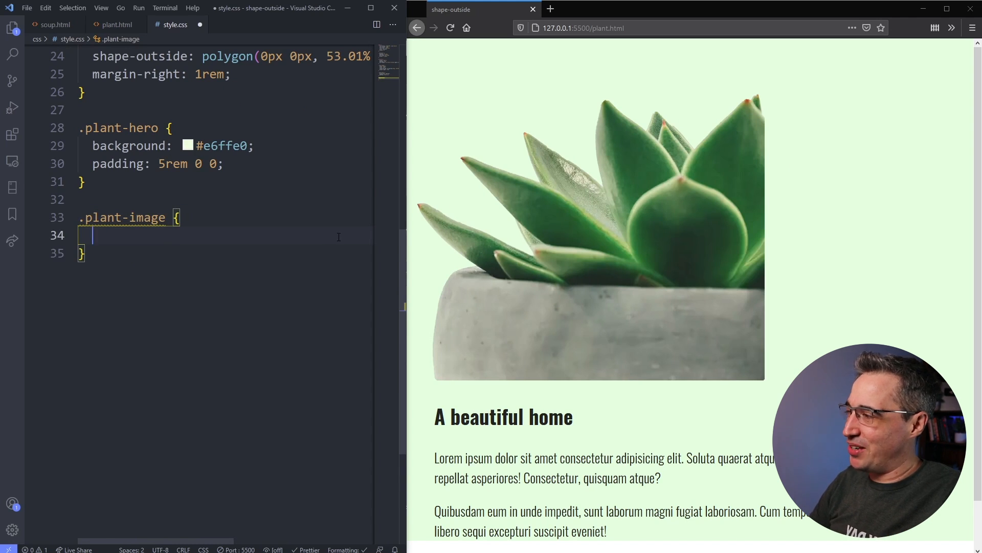
pyautogui.write('float: right;')
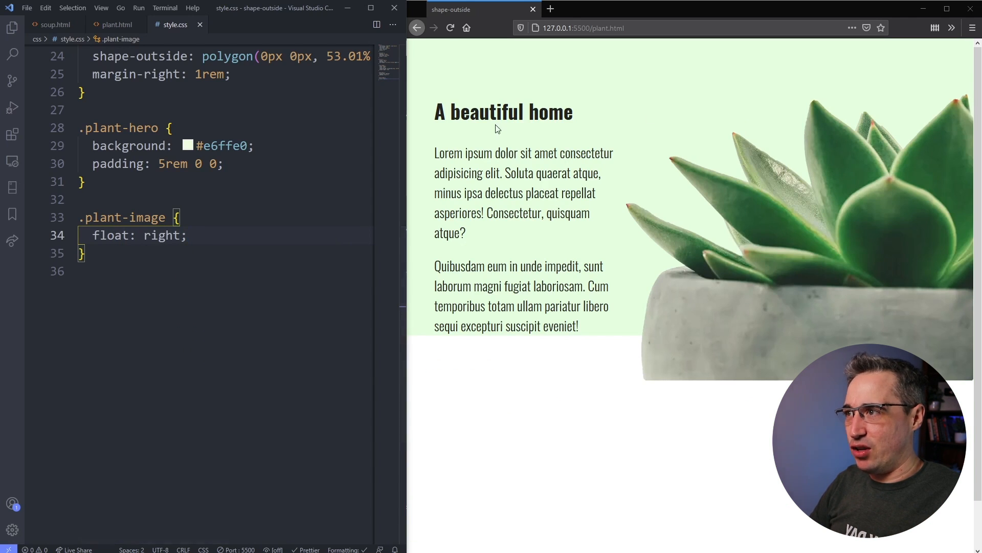
pyautogui.moveTo(518, 112); pyautogui.dragTo(537, 265)
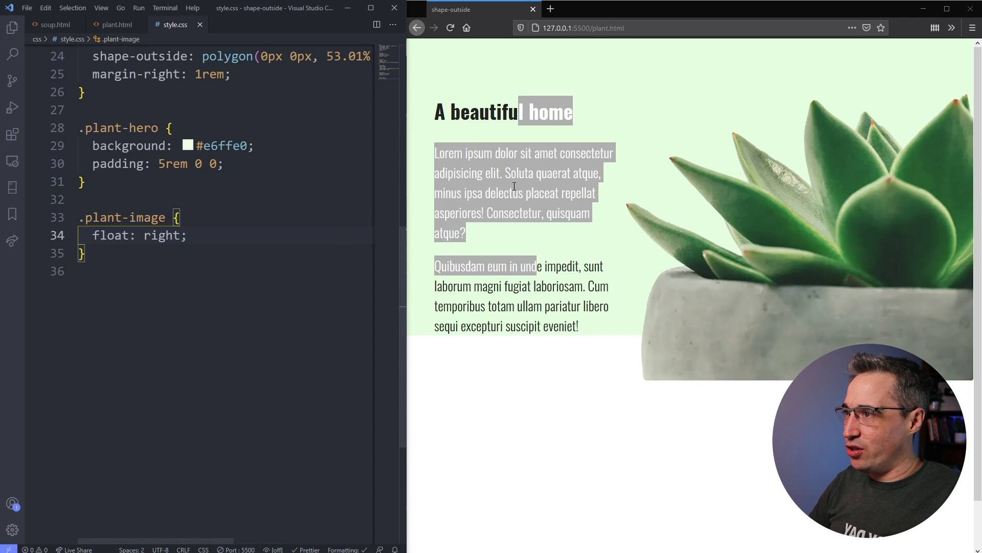
pyautogui.write('shape-outside:')
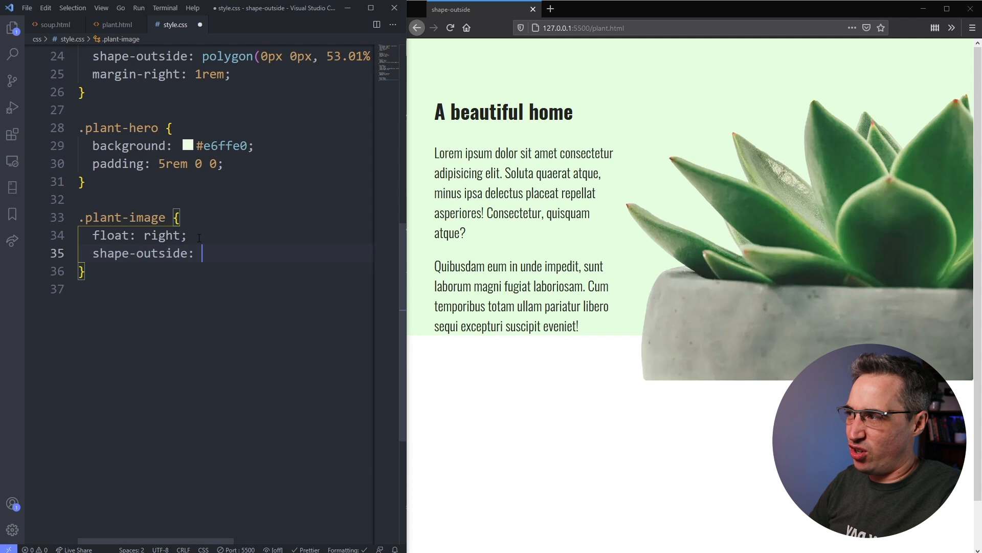
pyautogui.write('circle(50%);')
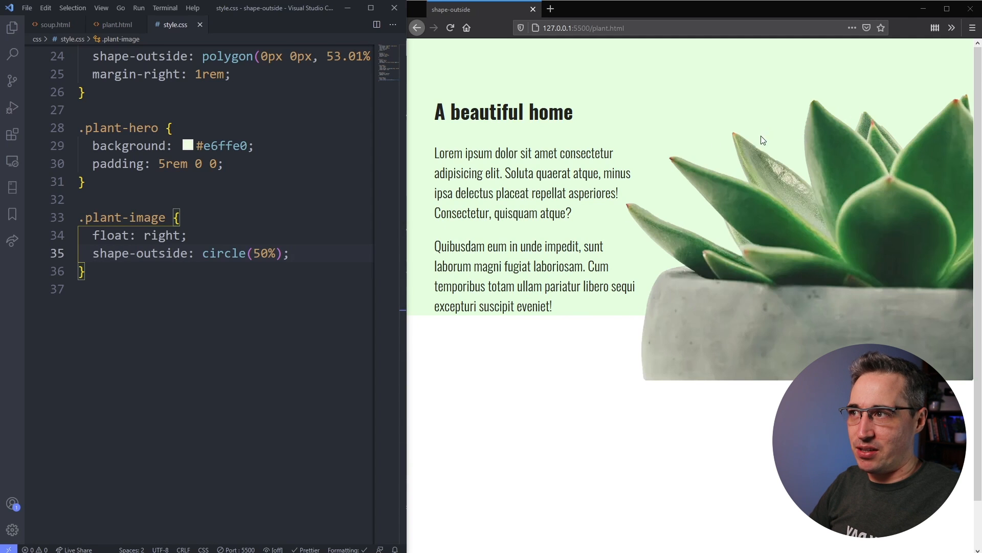
pyautogui.moveTo(708, 143)
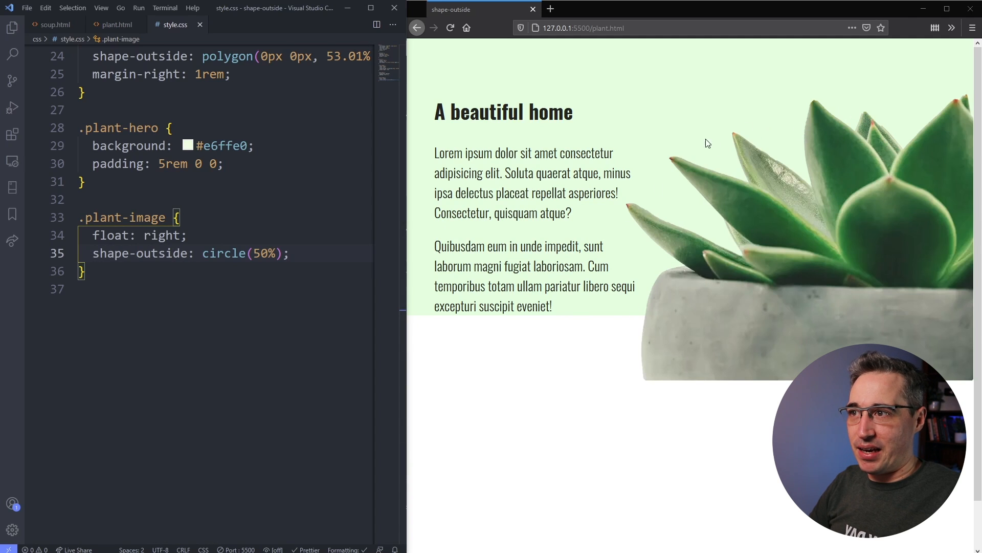
pyautogui.moveTo(737, 296)
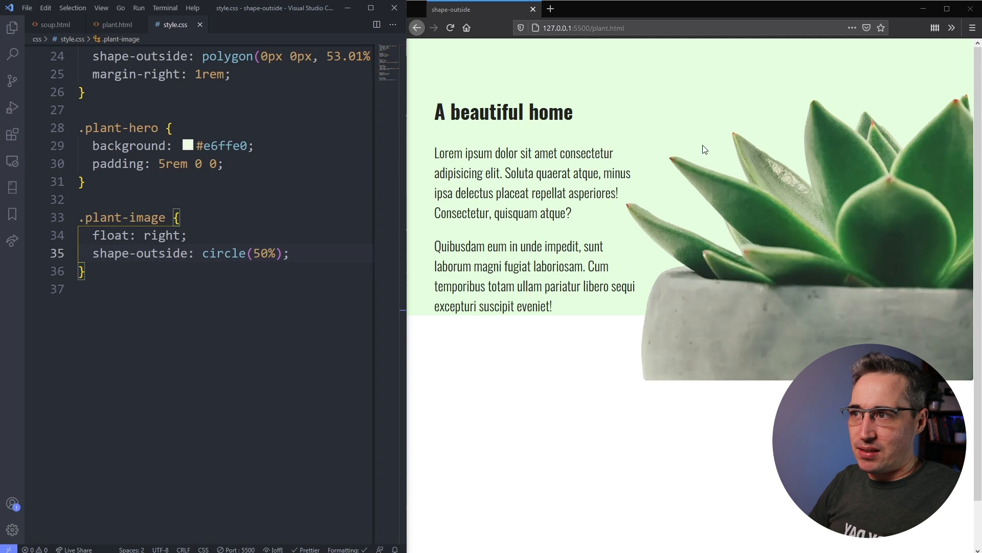
pyautogui.moveTo(729, 97)
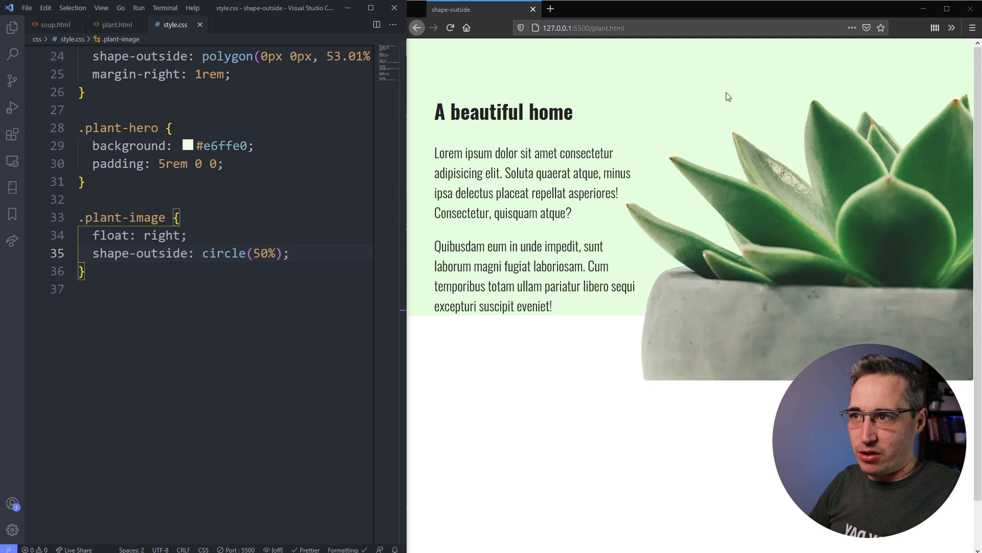
pyautogui.moveTo(651, 221)
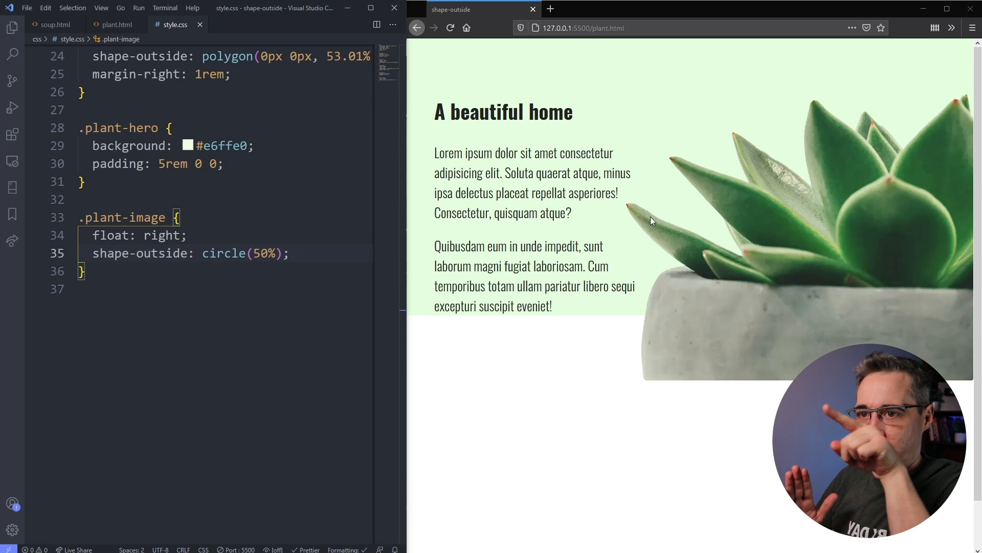
pyautogui.moveTo(717, 241)
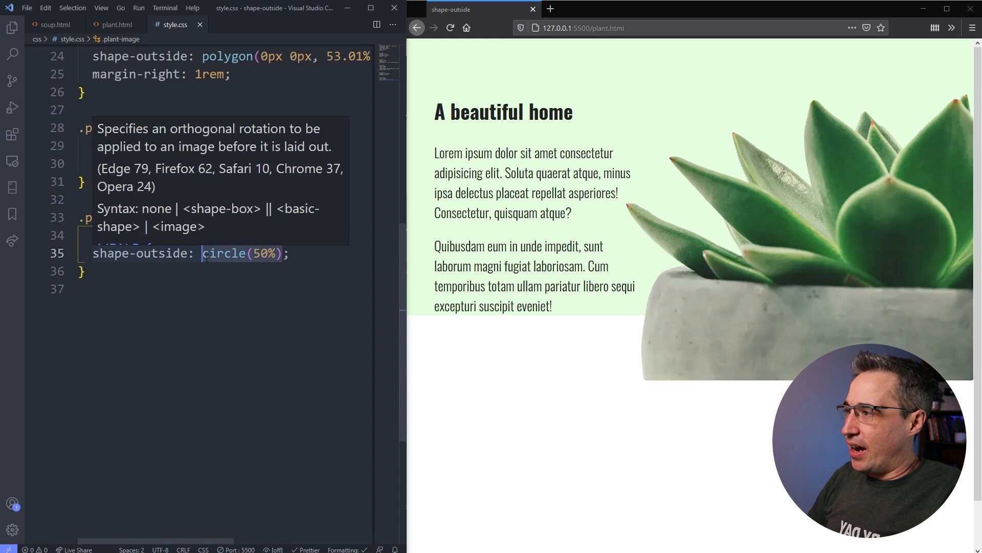
# Set .plant-image shape-outside to url(../img/plant.webp) and widen the preview.
pyautogui.write('url()')
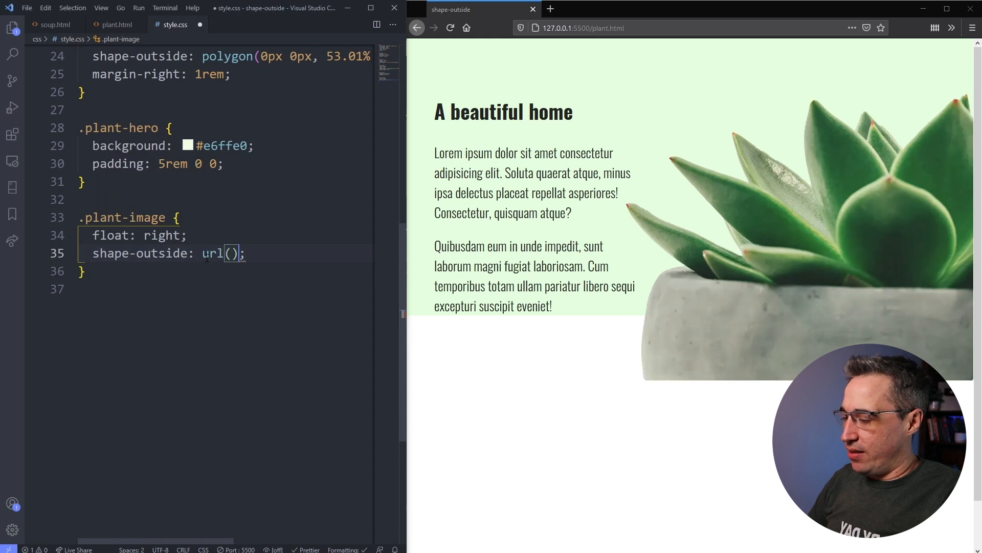
pyautogui.write('.')
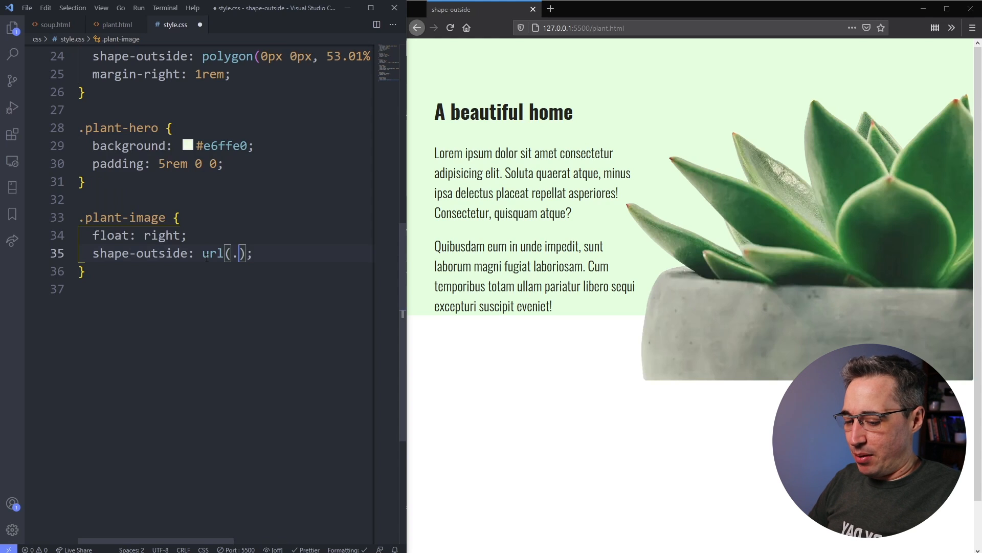
pyautogui.write('./img/')
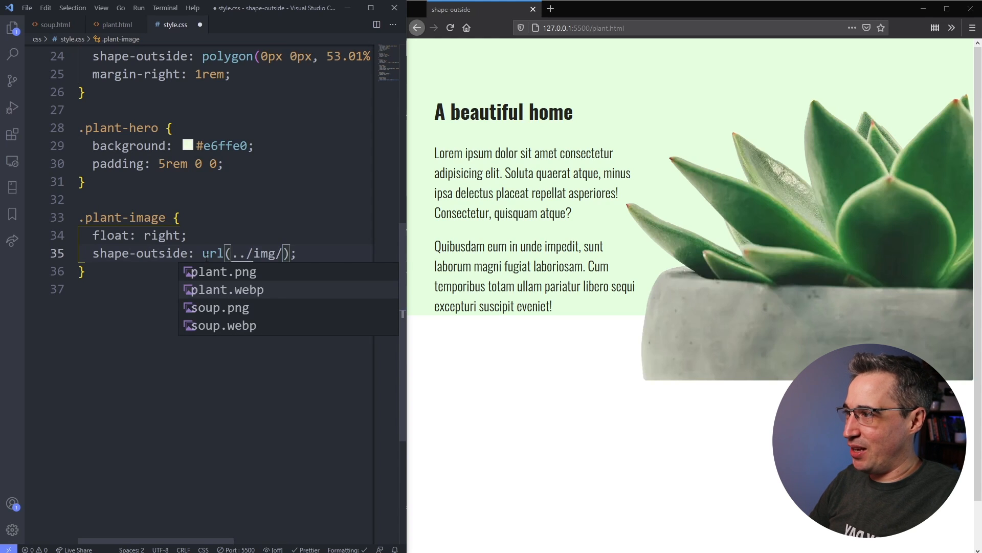
pyautogui.click(226, 289)
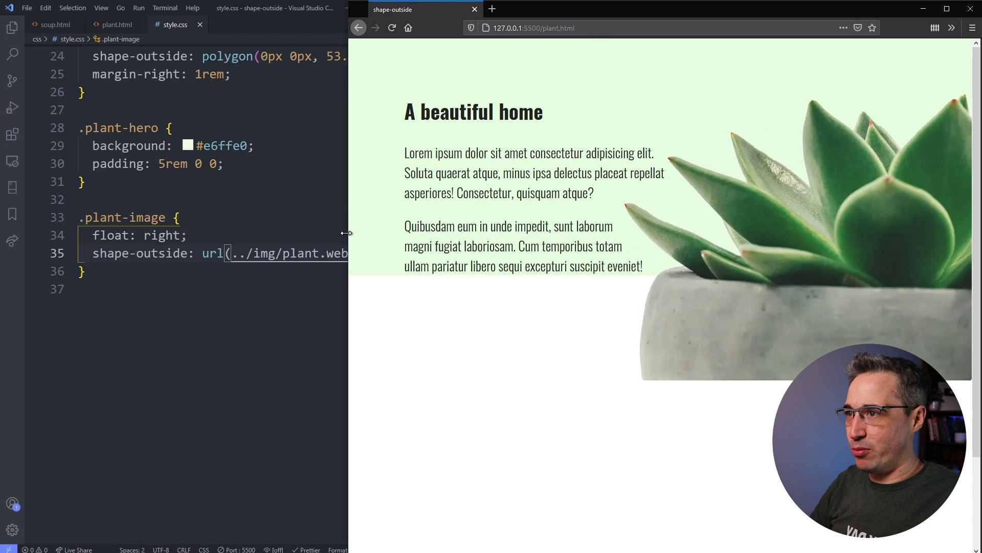
pyautogui.moveTo(347, 233); pyautogui.dragTo(328, 233)
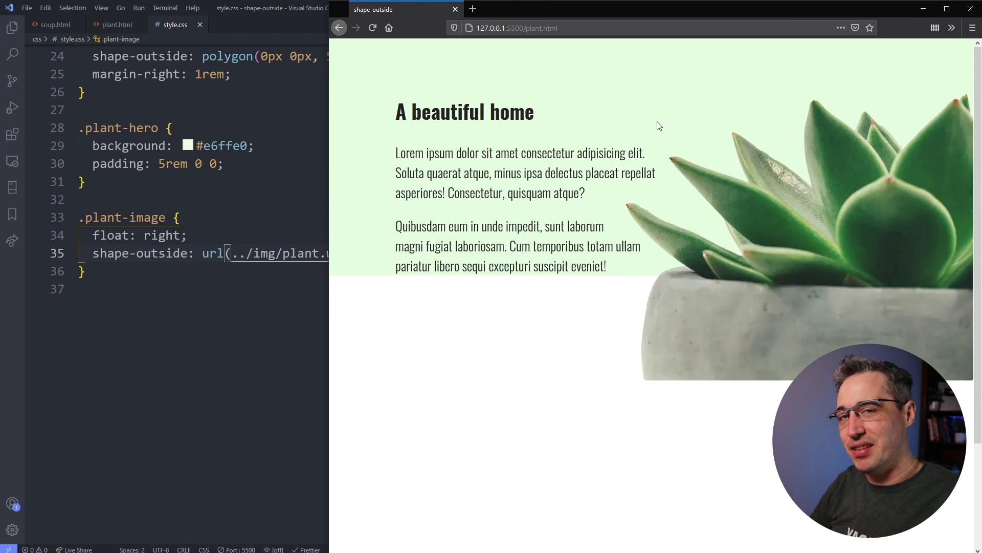
pyautogui.moveTo(667, 173)
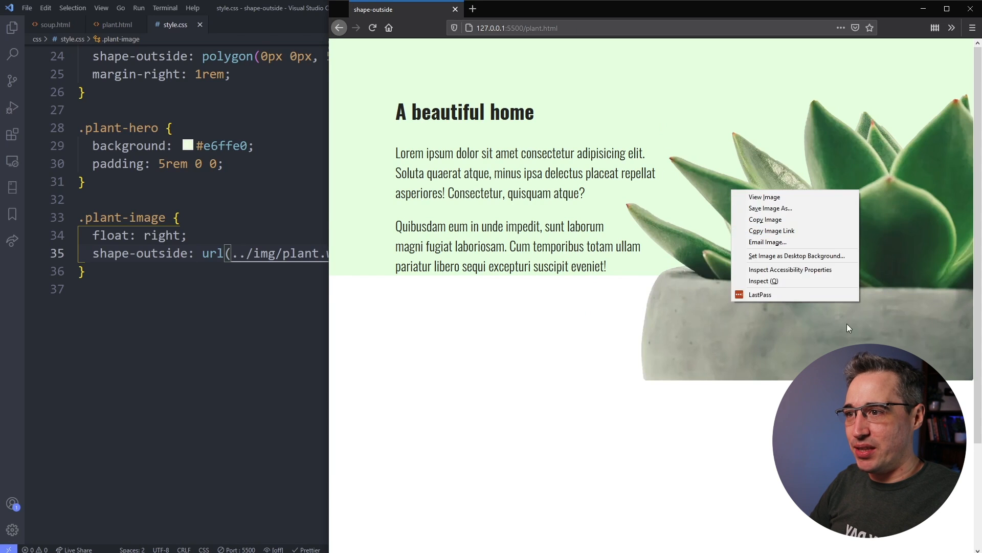
# Check the plant image's url() wrap rule in the inspector, then close Developer Tools.
pyautogui.click(758, 280)
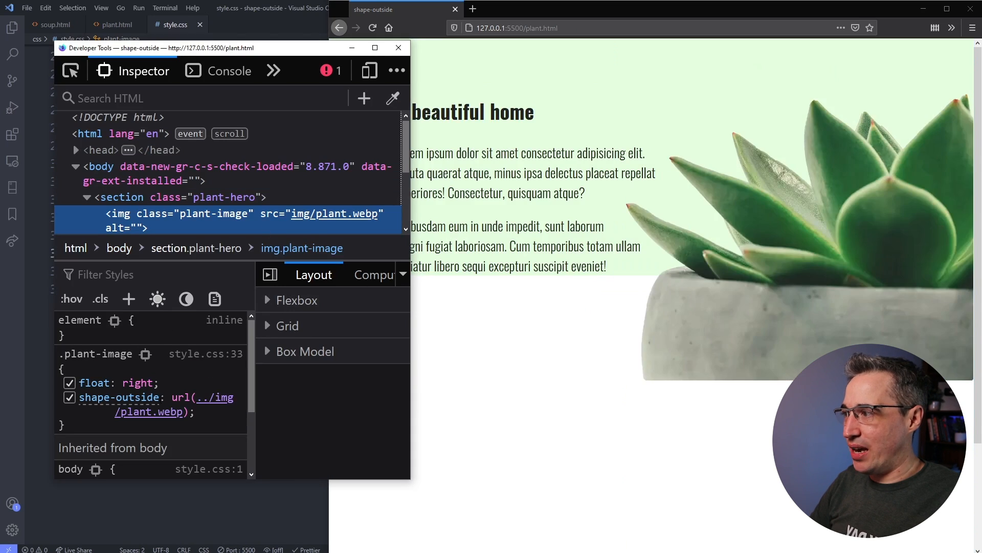
pyautogui.moveTo(164, 417)
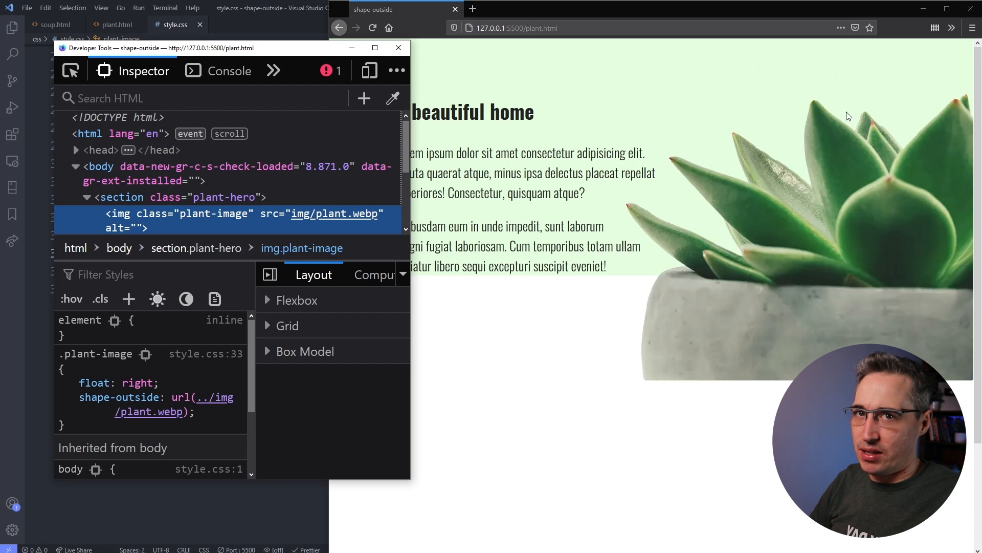
pyautogui.moveTo(896, 144)
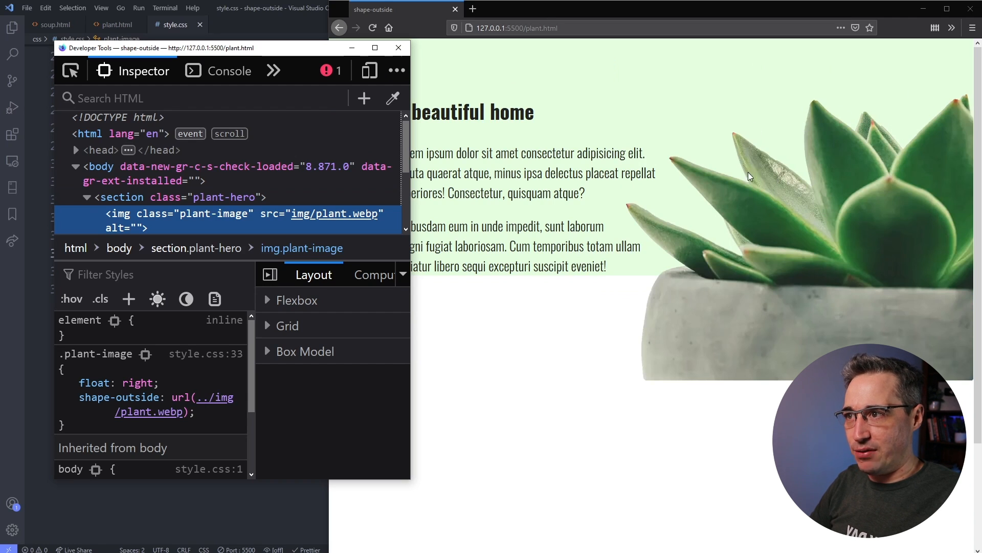
pyautogui.moveTo(667, 291)
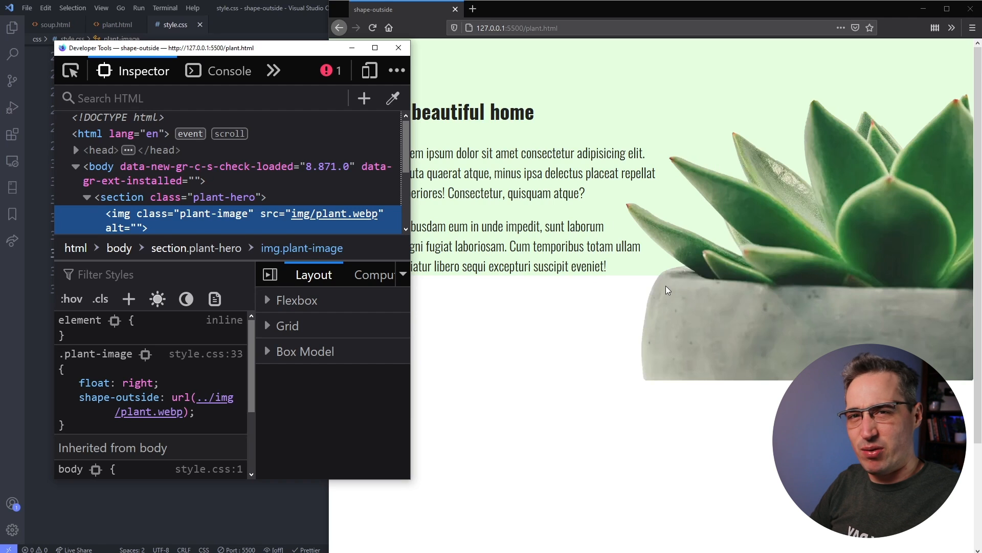
pyautogui.moveTo(634, 360)
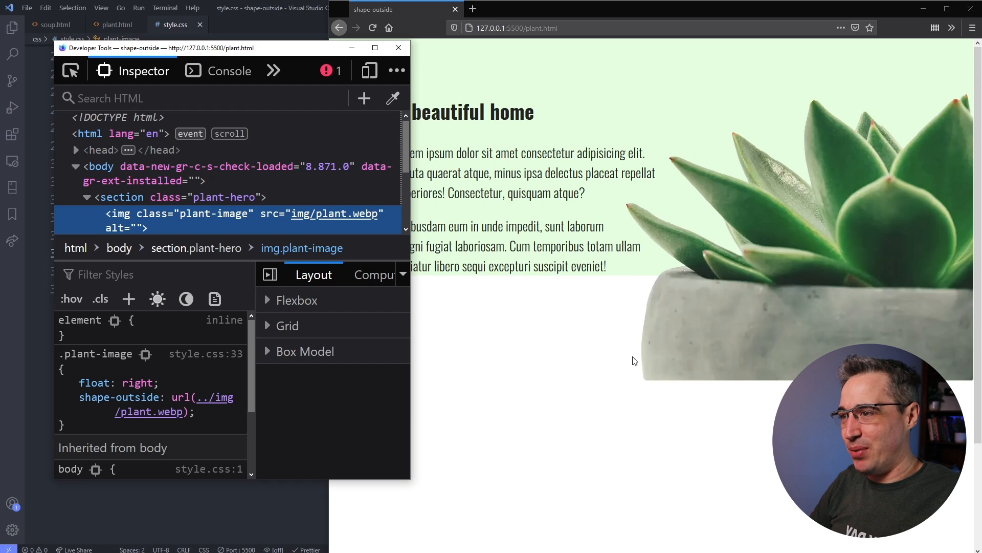
pyautogui.moveTo(463, 63)
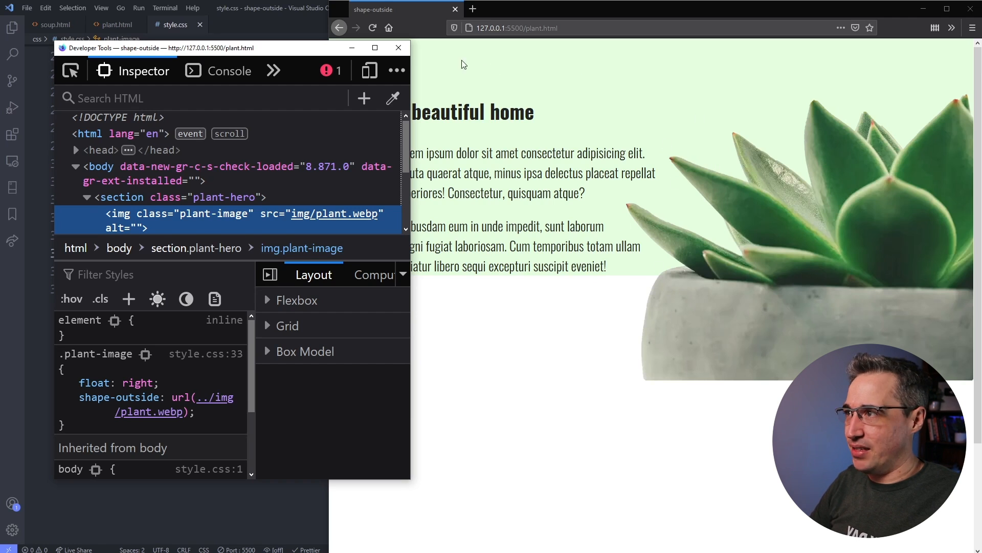
pyautogui.click(399, 47)
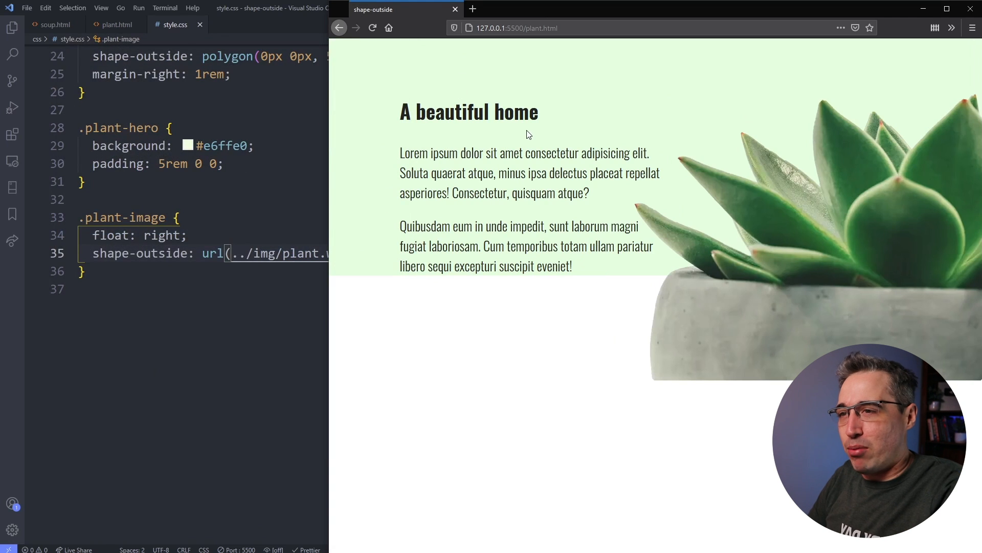
pyautogui.moveTo(619, 353)
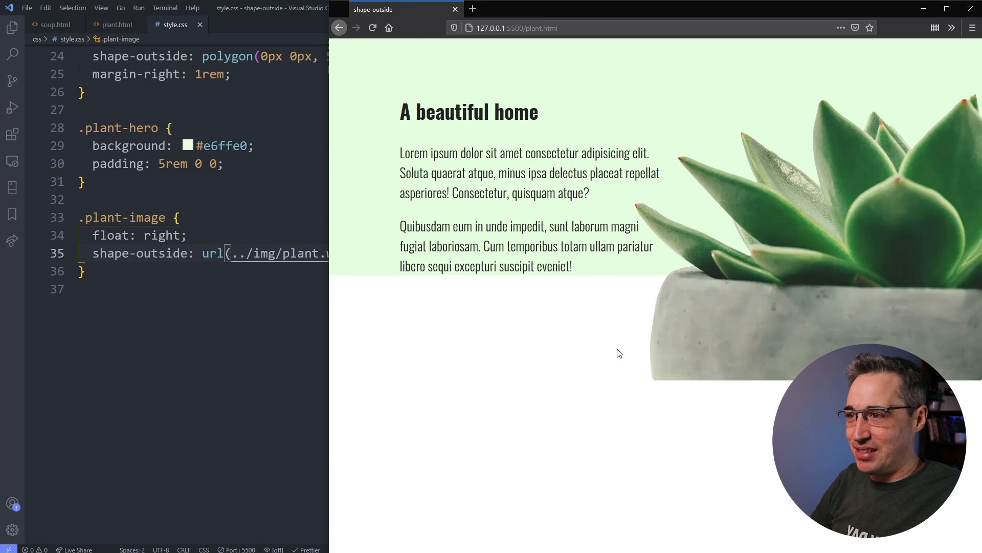
pyautogui.moveTo(822, 296)
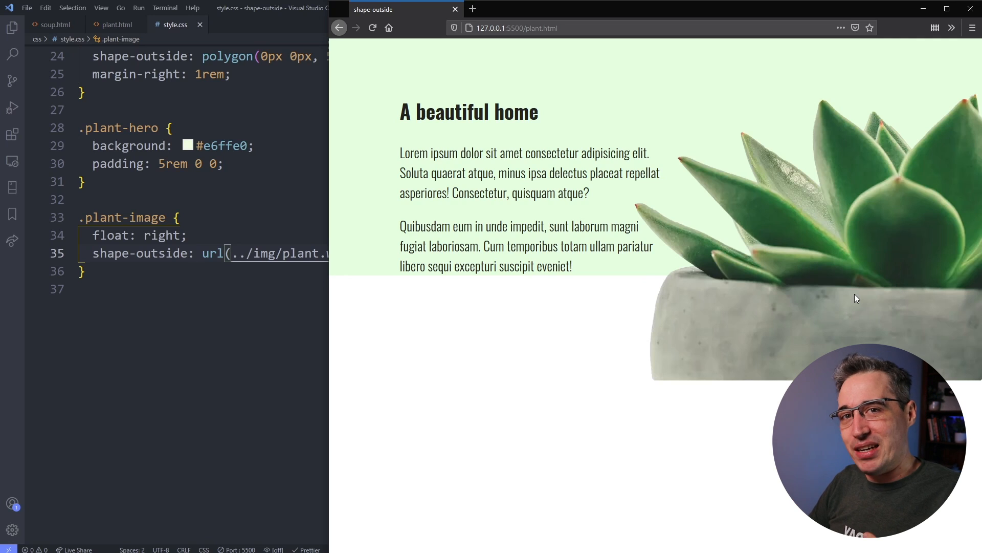
pyautogui.moveTo(642, 286)
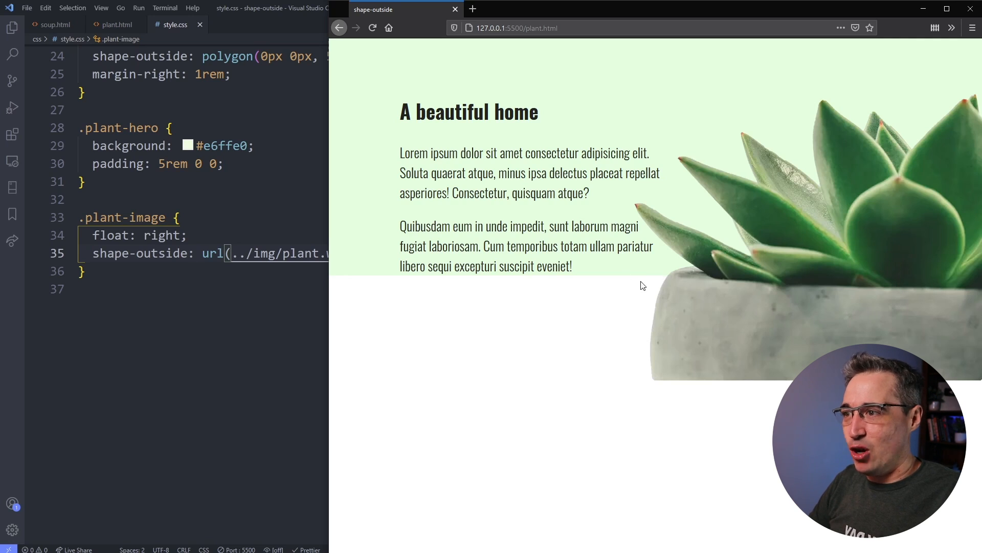
pyautogui.moveTo(707, 281)
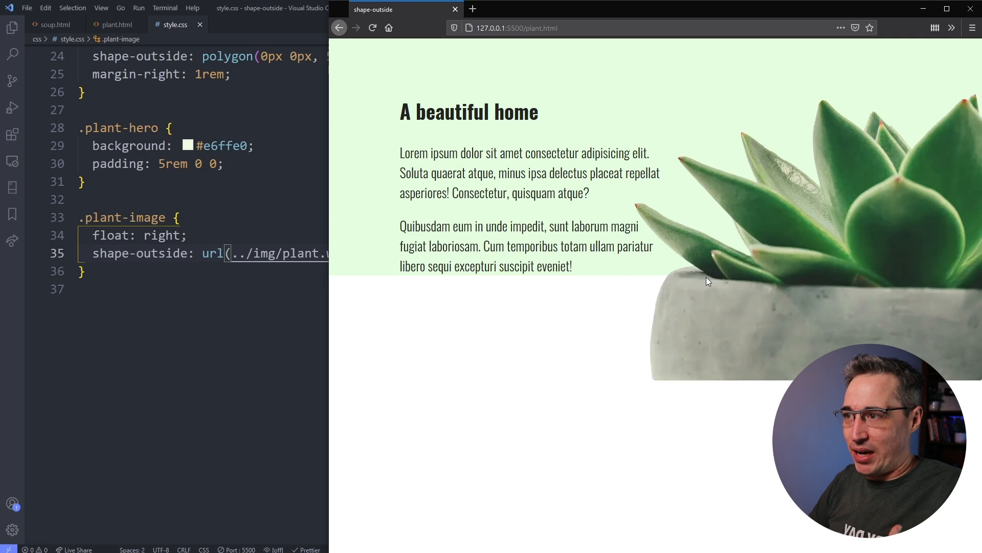
pyautogui.moveTo(780, 279)
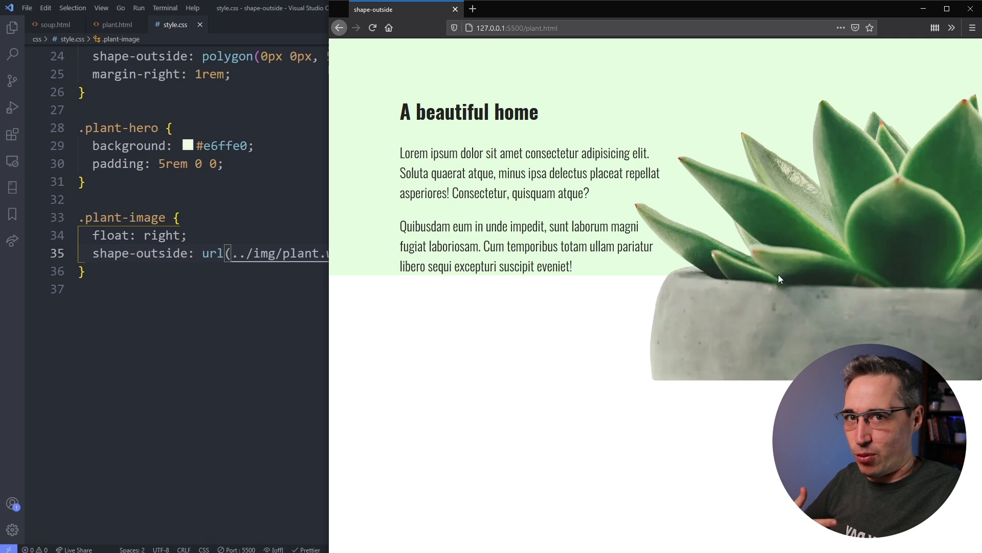
pyautogui.moveTo(508, 172); pyautogui.dragTo(555, 246)
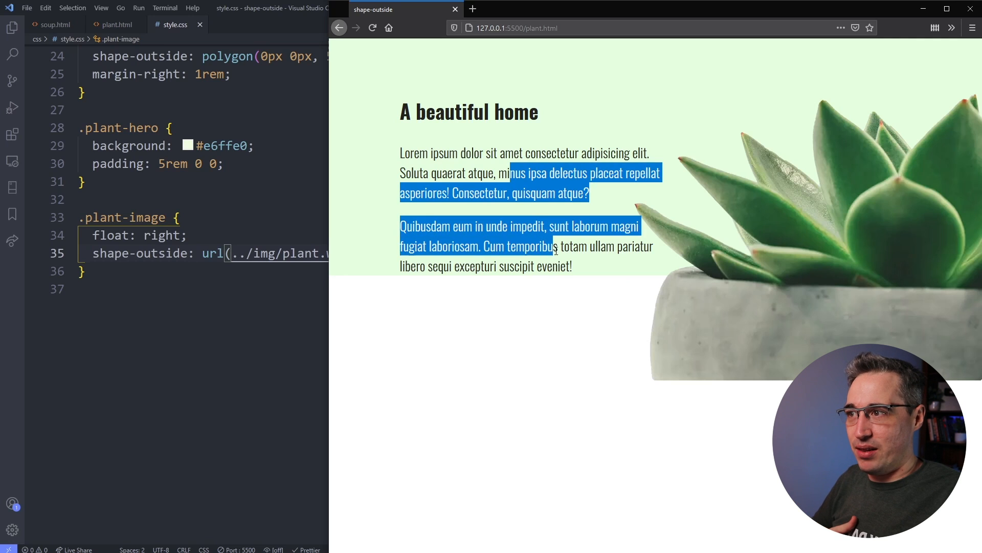
pyautogui.click(589, 390)
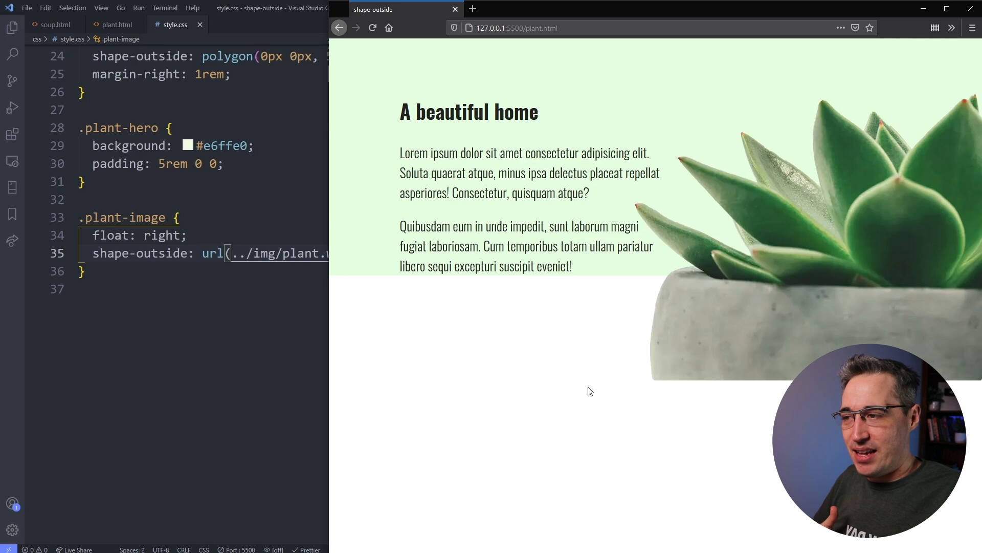
pyautogui.moveTo(655, 294)
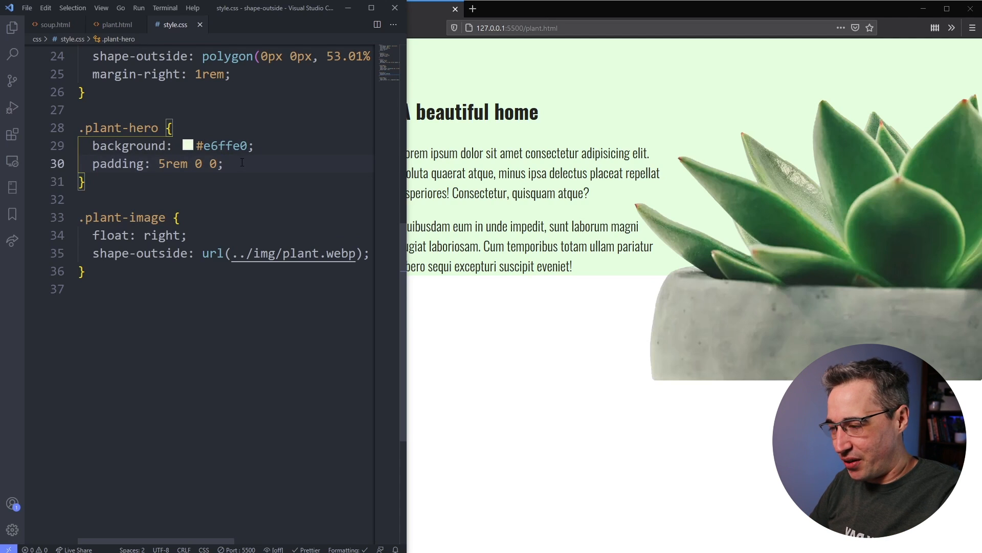
# Add display: flow-root to the .plant-hero rule after its padding line.
pyautogui.press('Enter')
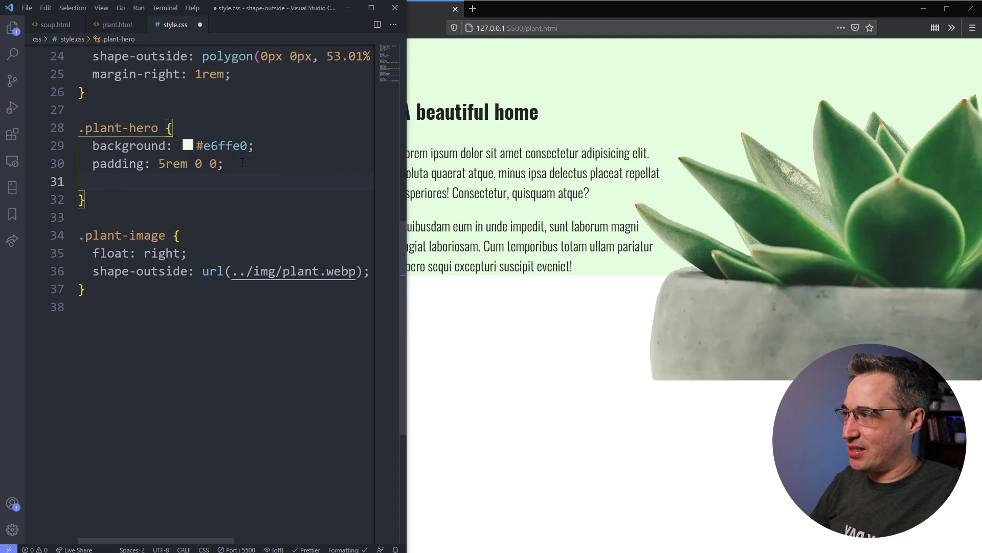
pyautogui.write('display')
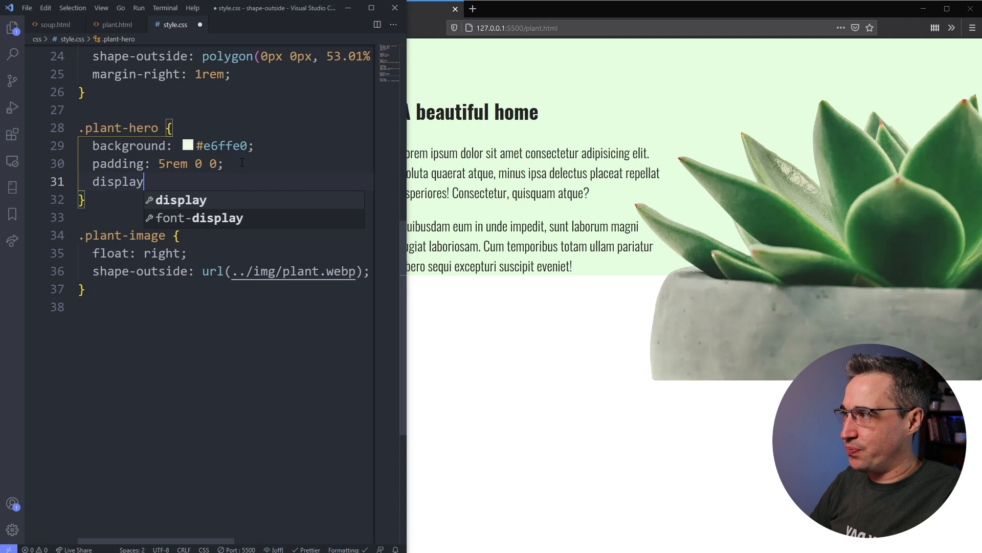
pyautogui.write(': flow-root;')
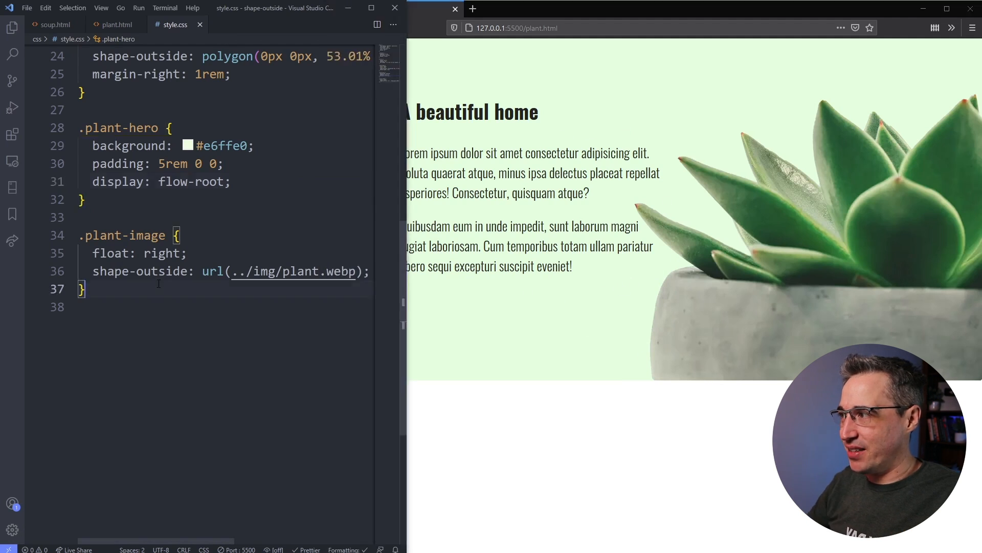
# Add shape-margin: 2rem to the .plant-image rule above shape-outside.
pyautogui.write('shape-margin: ;')
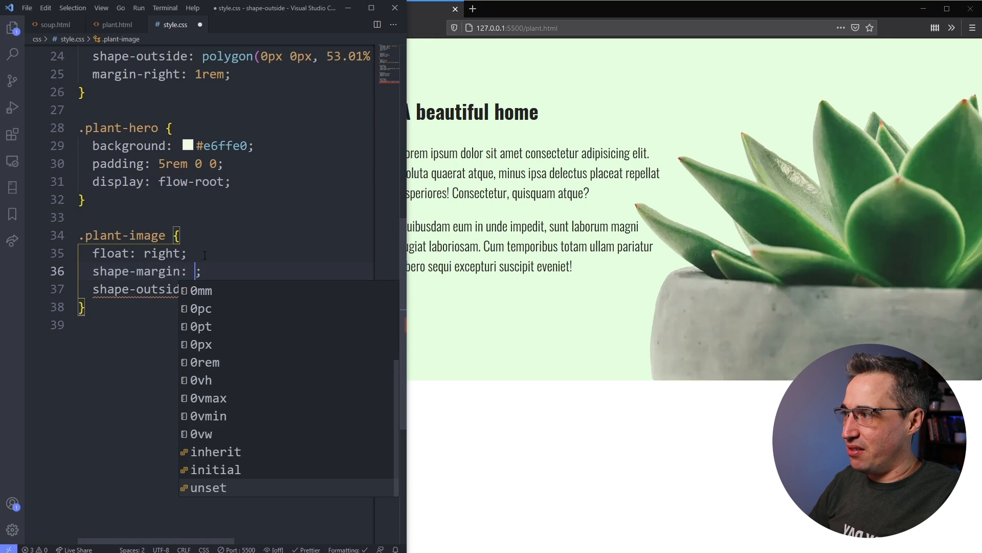
pyautogui.write('2rem')
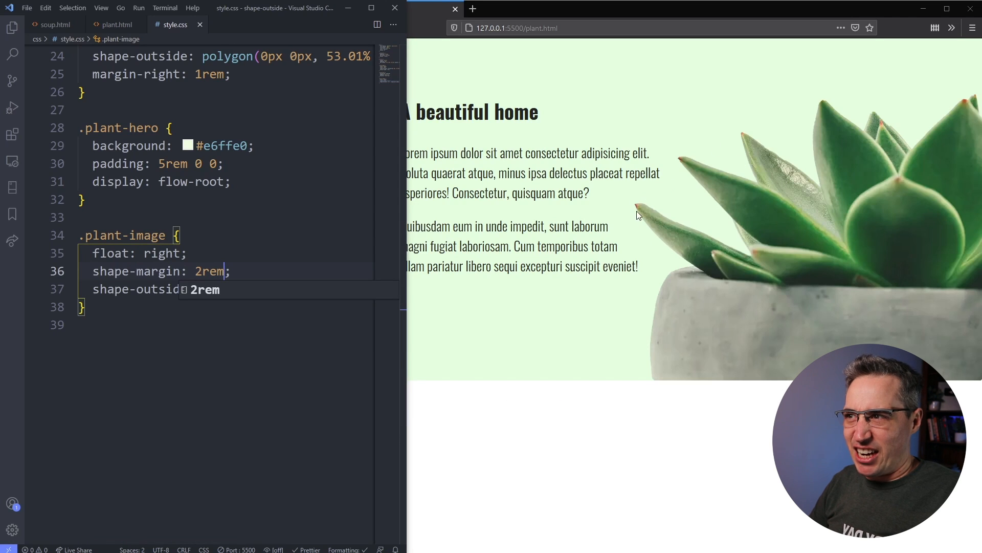
pyautogui.moveTo(663, 199)
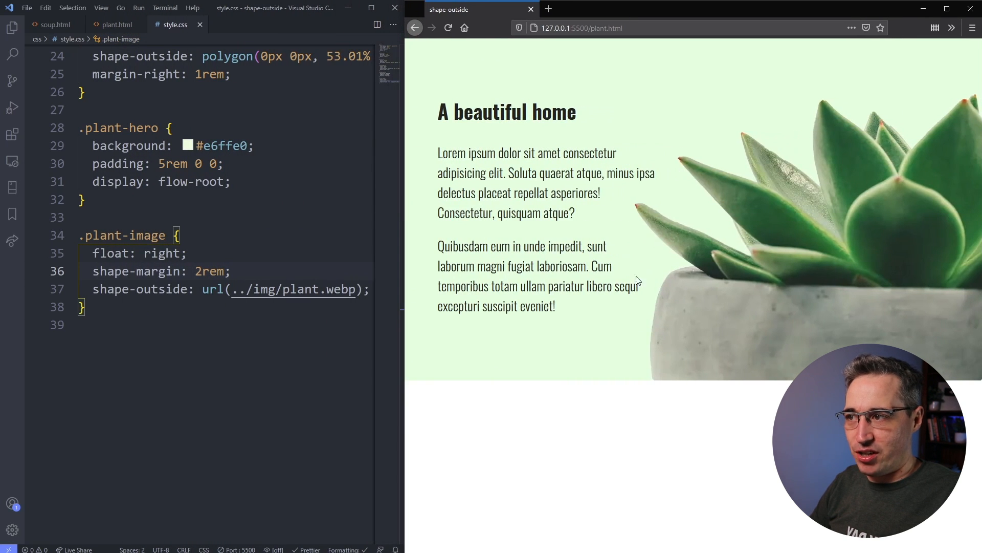
pyautogui.moveTo(645, 299)
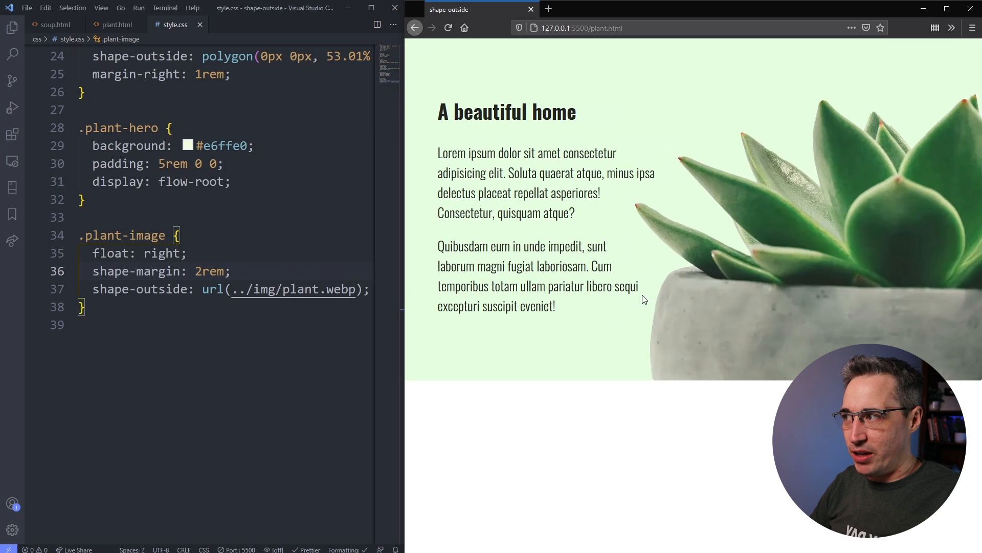
pyautogui.moveTo(602, 238)
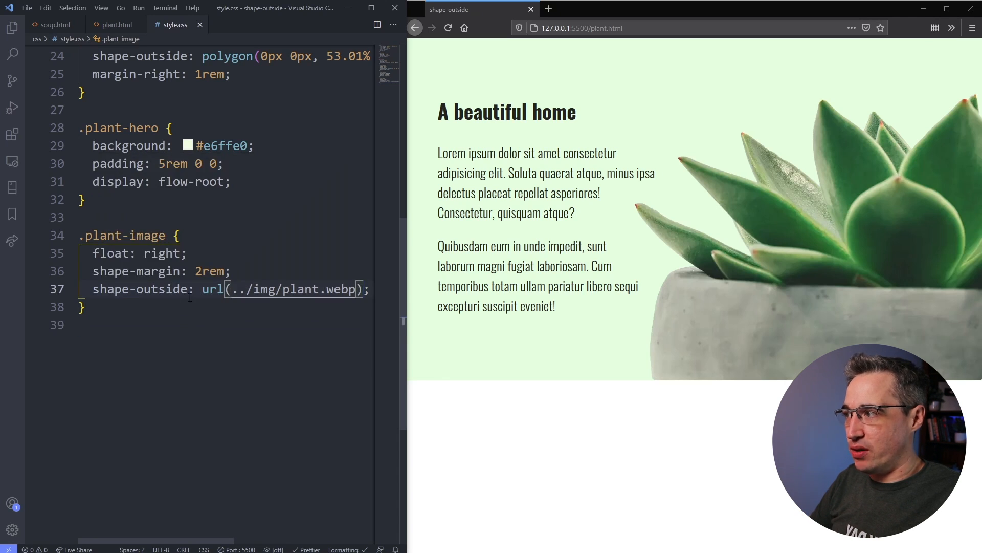
# Rewrite .plant-image shape-outside from url(../img/plant.webp) to an empty path().
pyautogui.press('Delete')
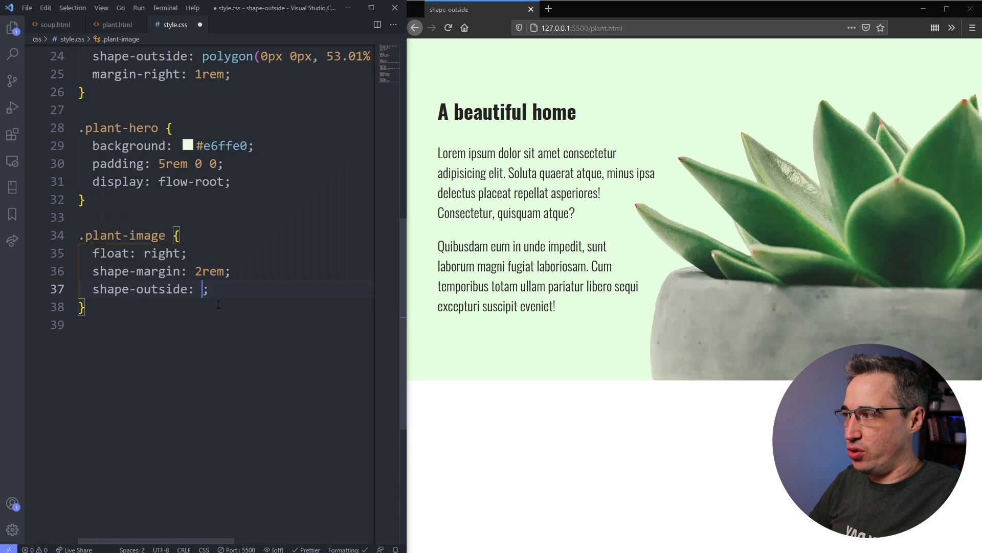
pyautogui.write('p')
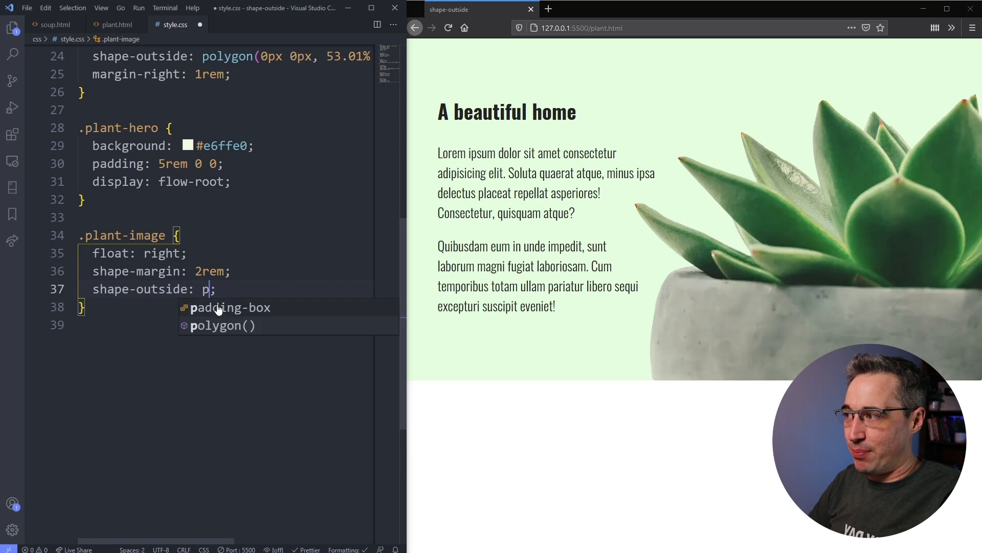
pyautogui.write('path()')
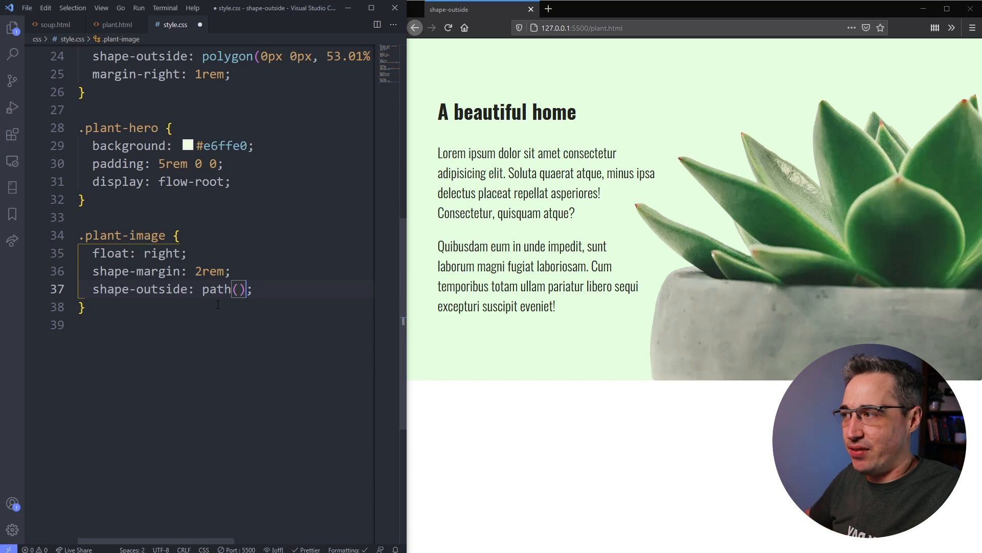
pyautogui.doubleClick(216, 288)
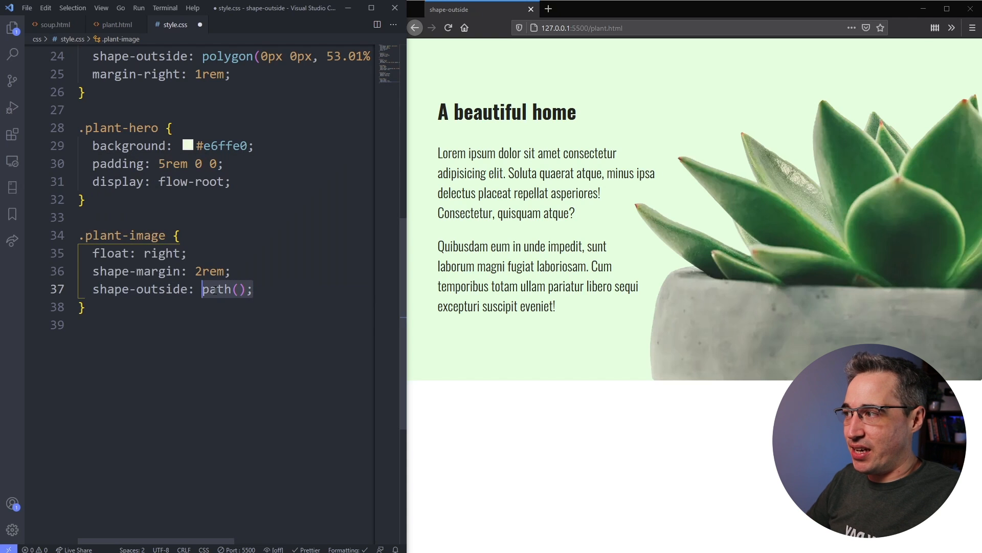